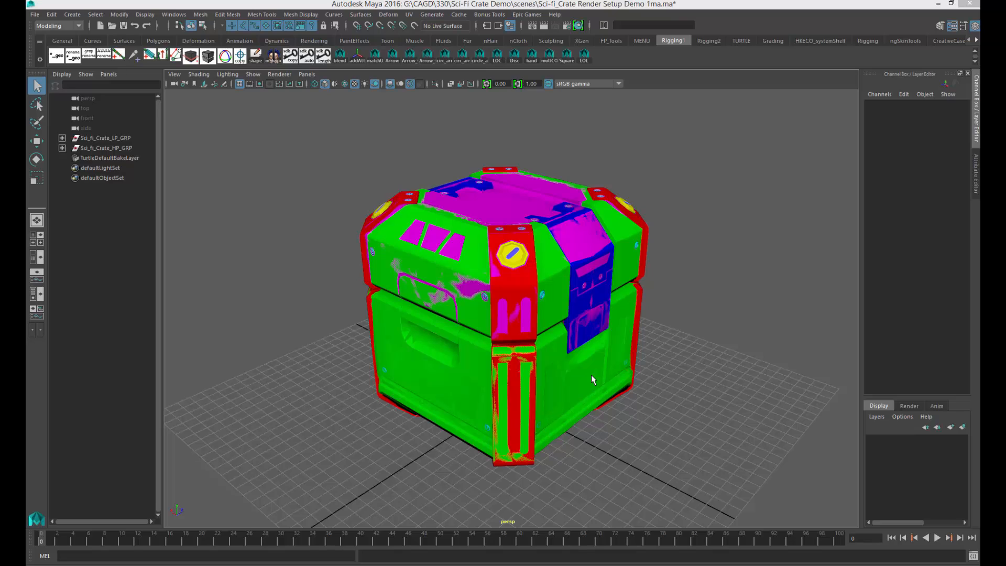
pyautogui.moveTo(162, 172)
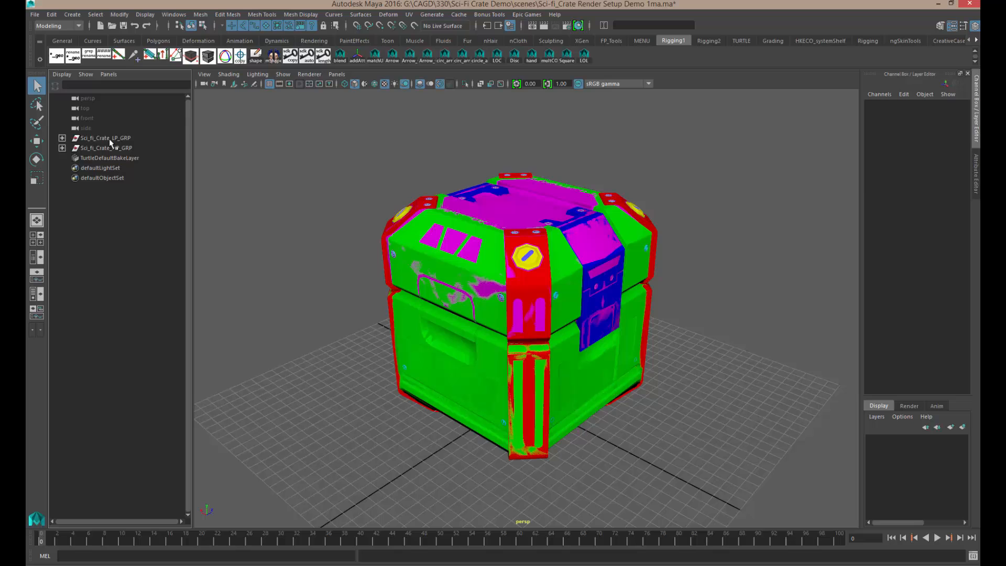
# - Select Sci_fi_Crate_LP_GRP and then Sci_fi_Crate_HP_GRP in the Outliner to view both crates
pyautogui.click(105, 137)
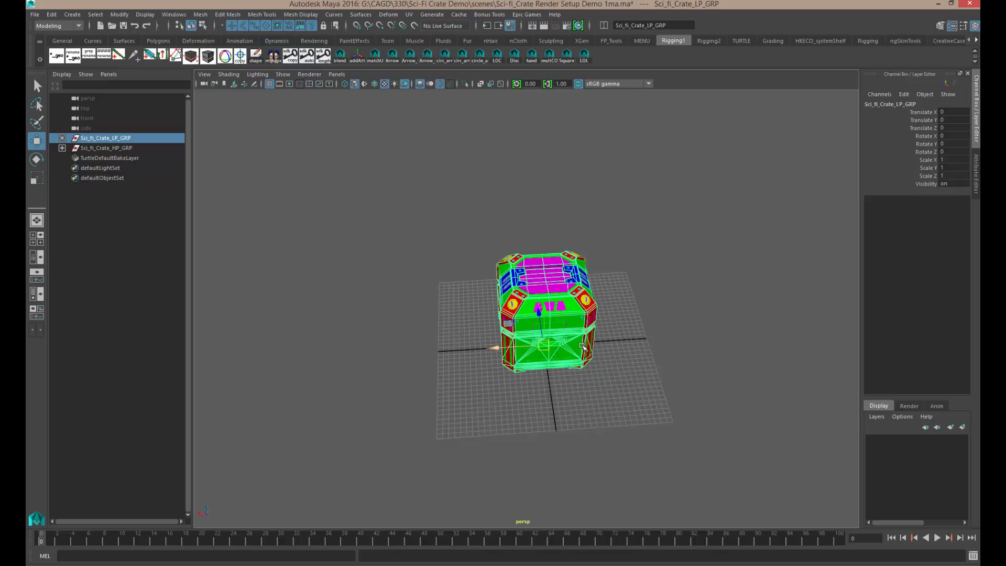
pyautogui.click(105, 148)
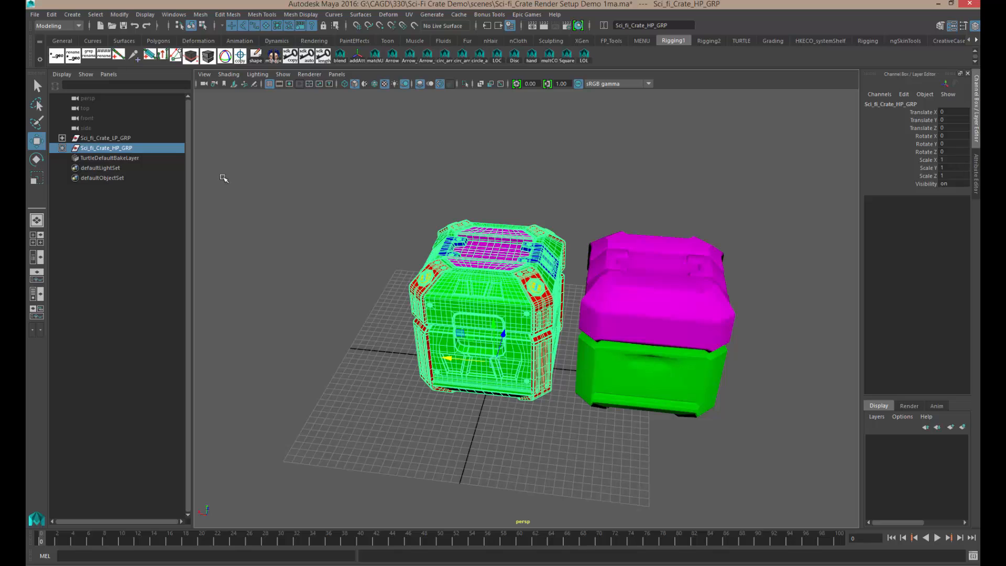
# - Expand the crate groups to list their parts, hide the high-poly group, then reselect it
pyautogui.click(62, 138)
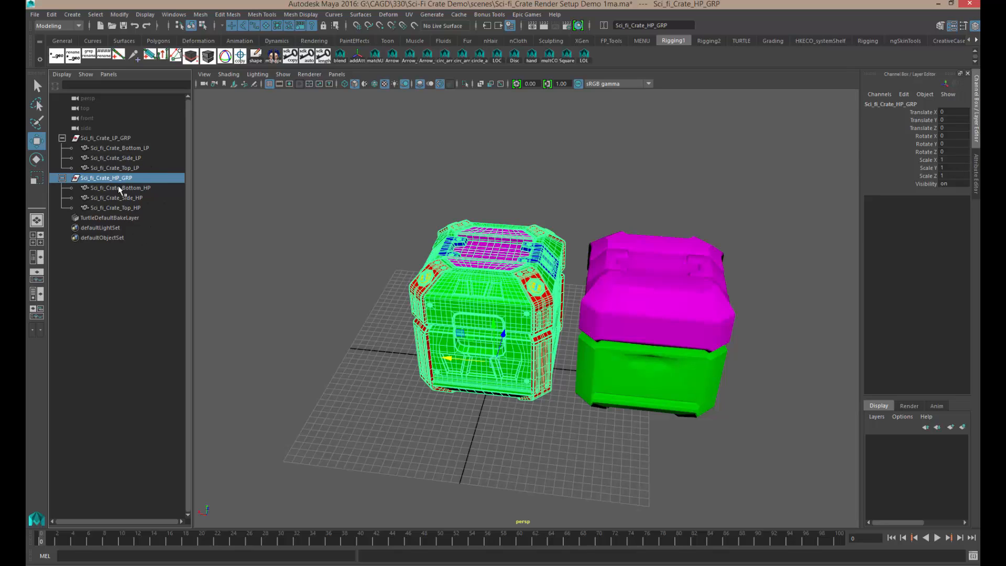
pyautogui.moveTo(119, 148)
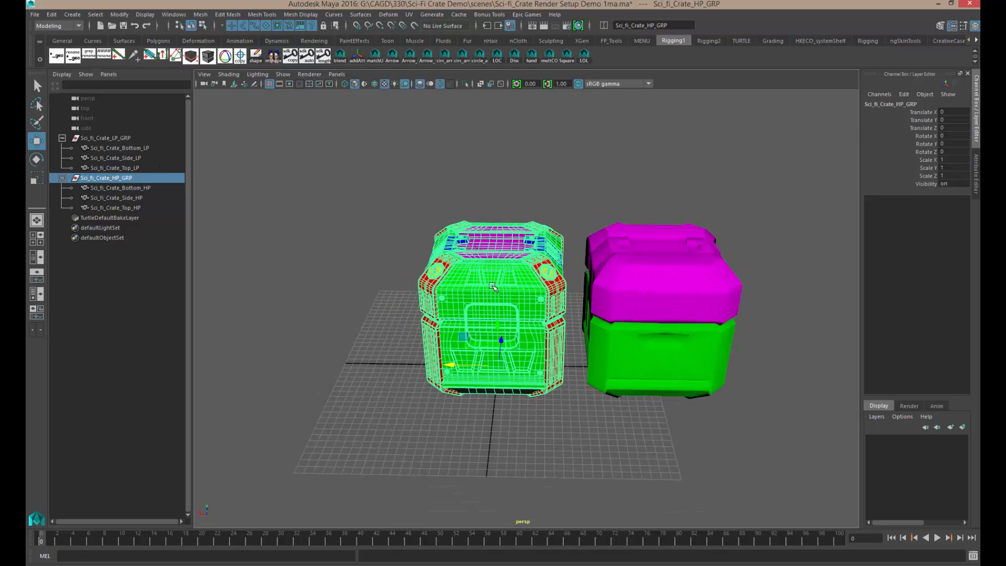
pyautogui.moveTo(494, 194)
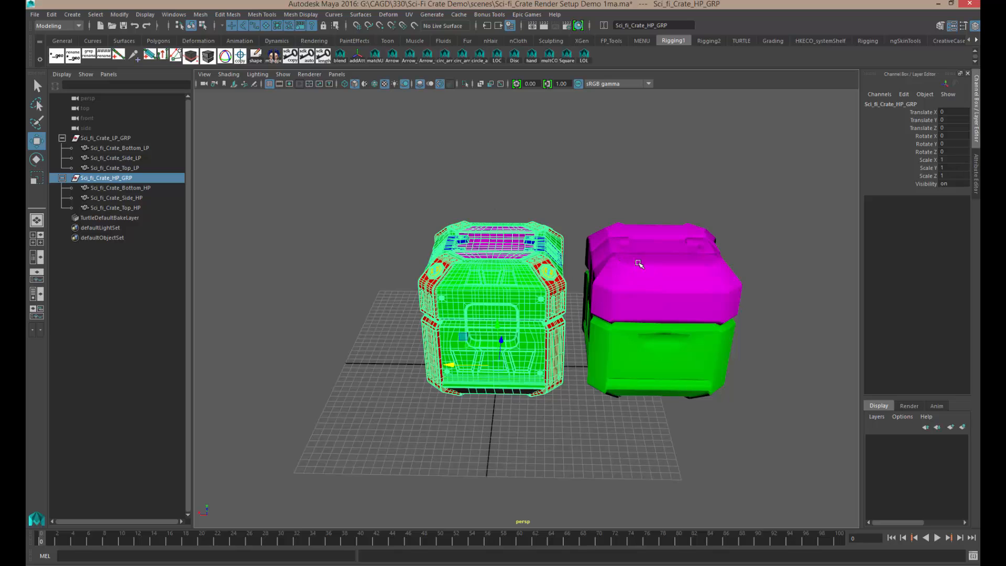
pyautogui.moveTo(523, 261)
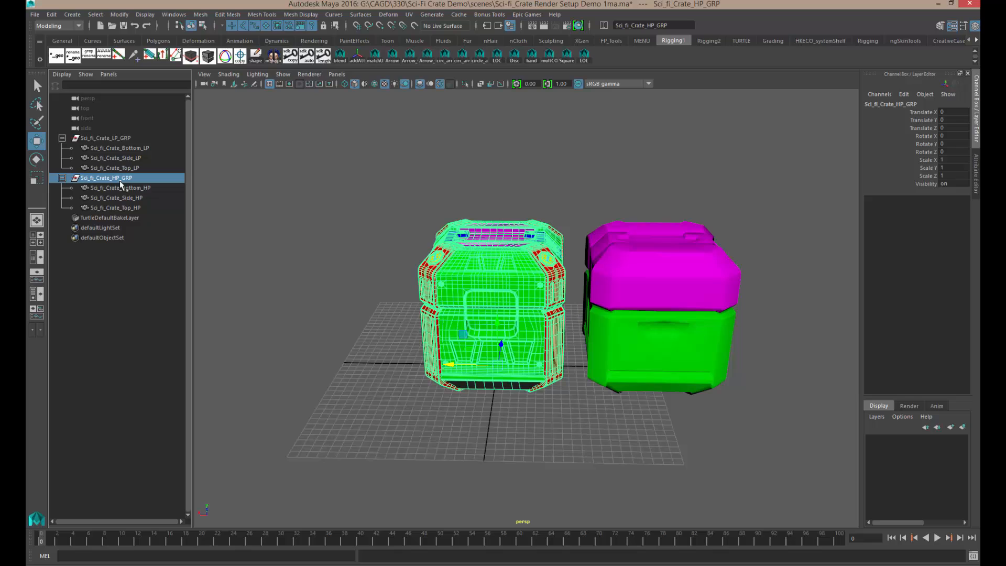
pyautogui.moveTo(125, 186)
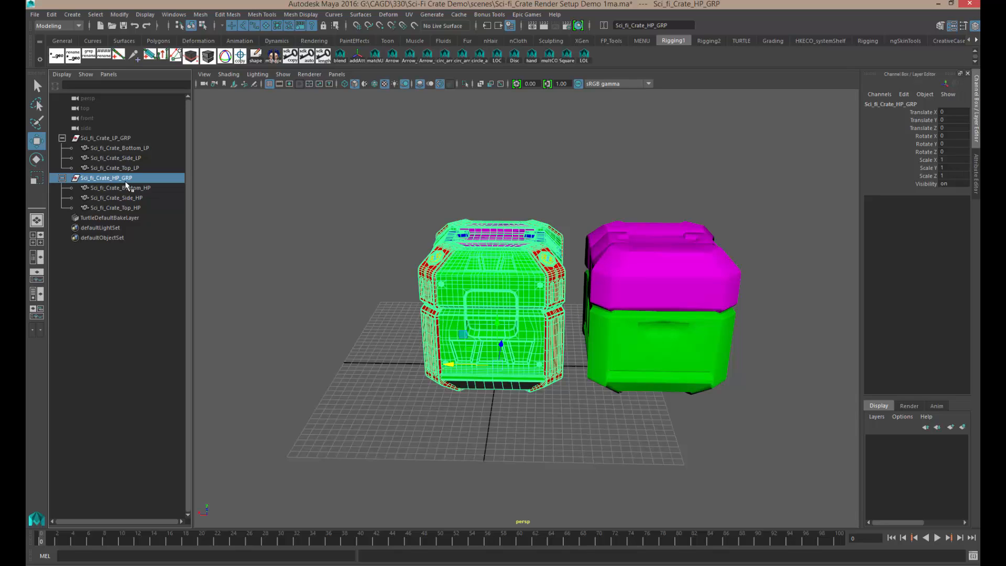
pyautogui.press('ctrl+h')
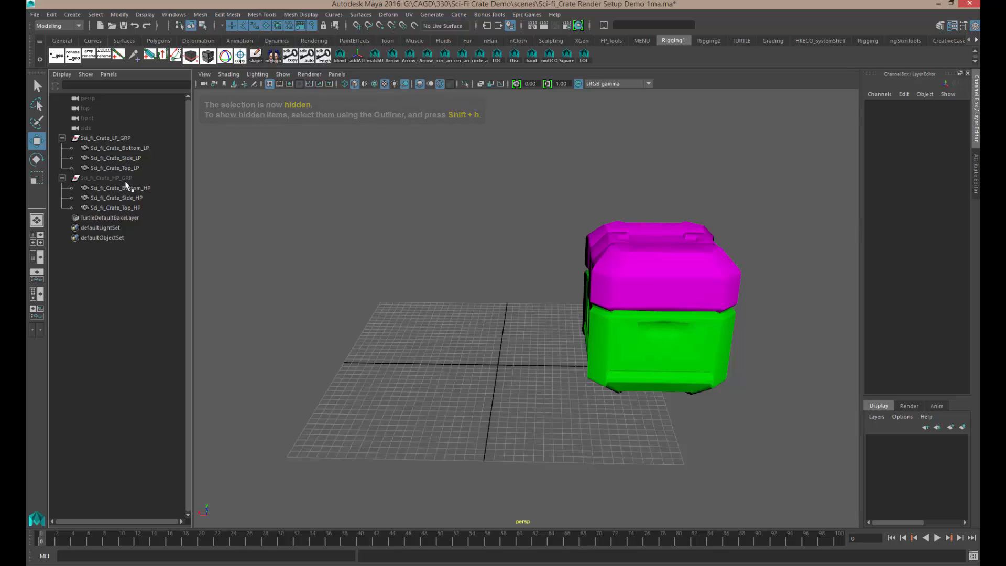
pyautogui.click(106, 177)
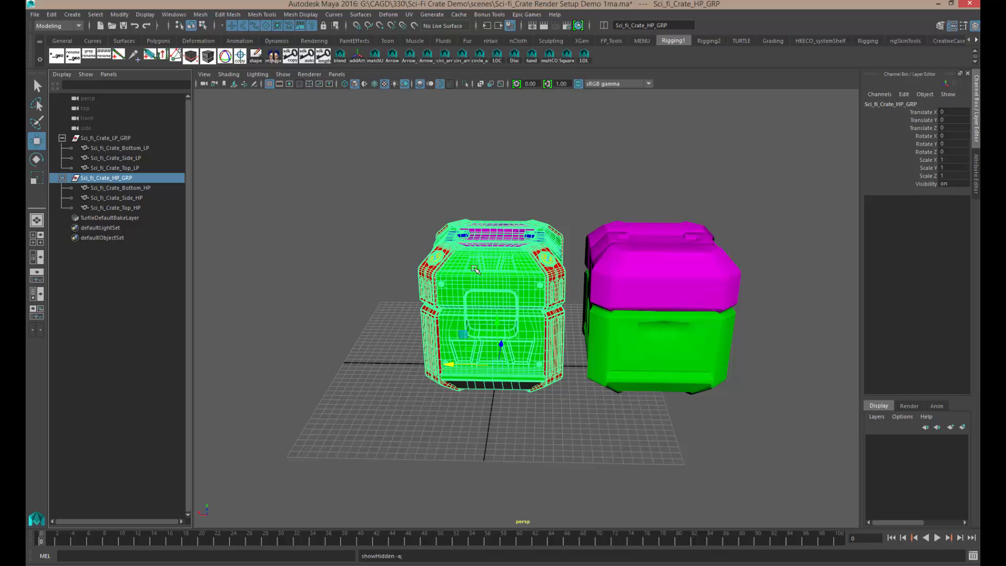
pyautogui.moveTo(913, 514)
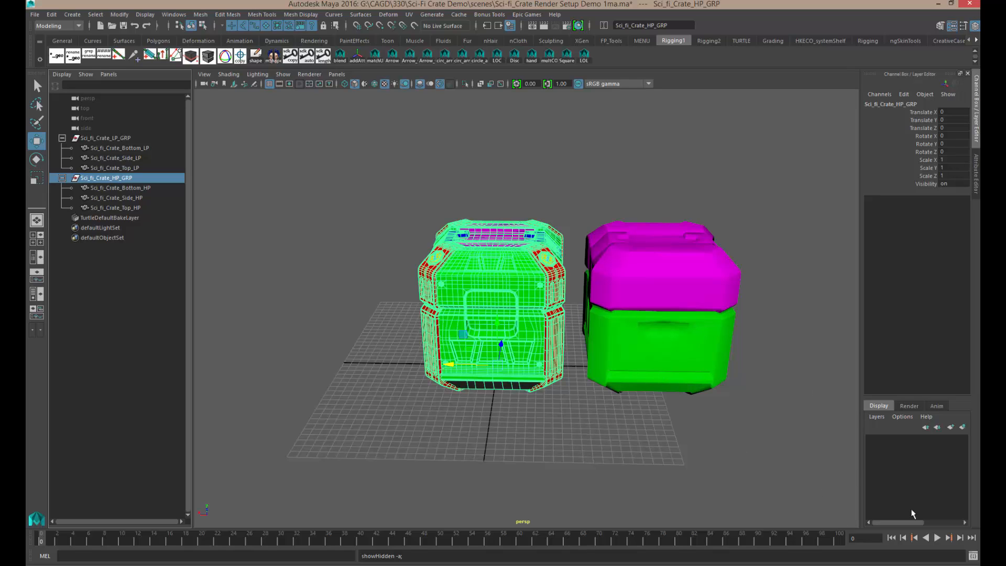
pyautogui.moveTo(883, 487)
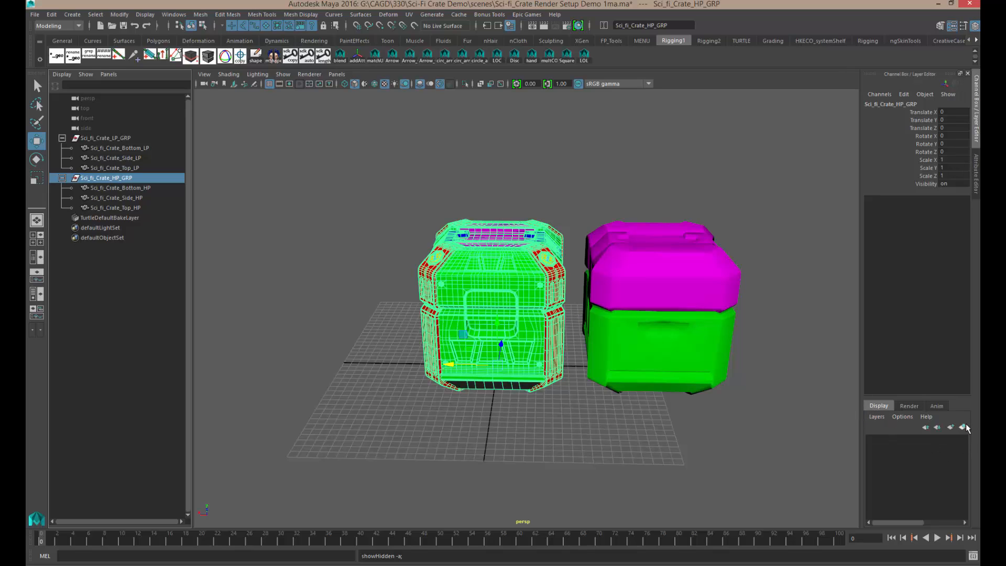
pyautogui.moveTo(963, 428)
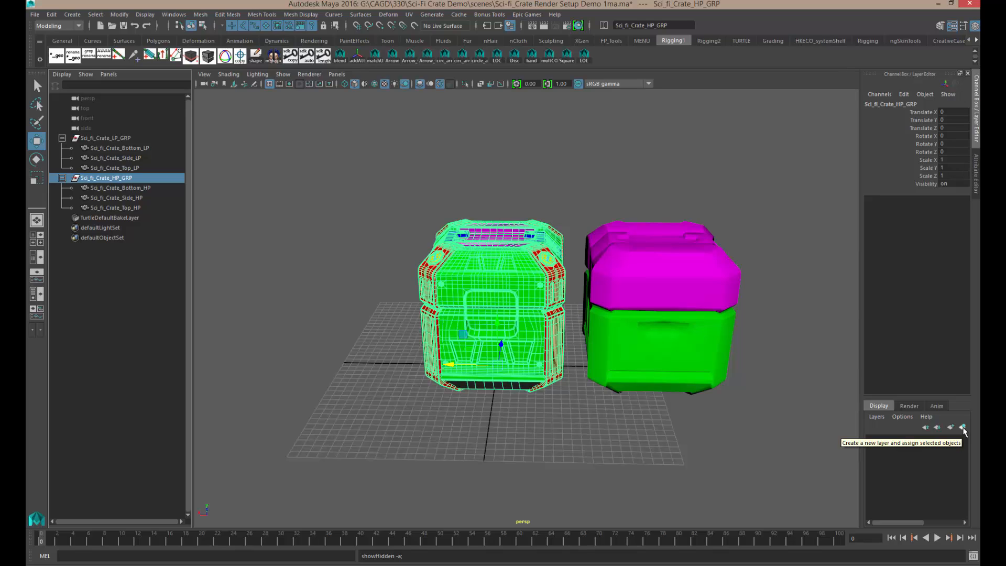
# - Create a display layer holding the high-poly group, toggle its visibility, and rename it HP
pyautogui.click(963, 428)
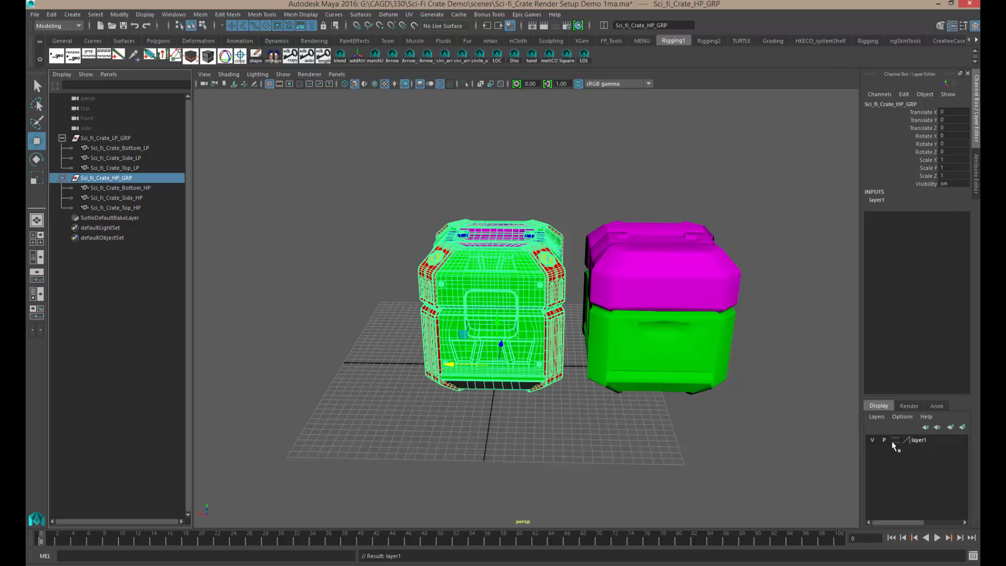
pyautogui.click(873, 443)
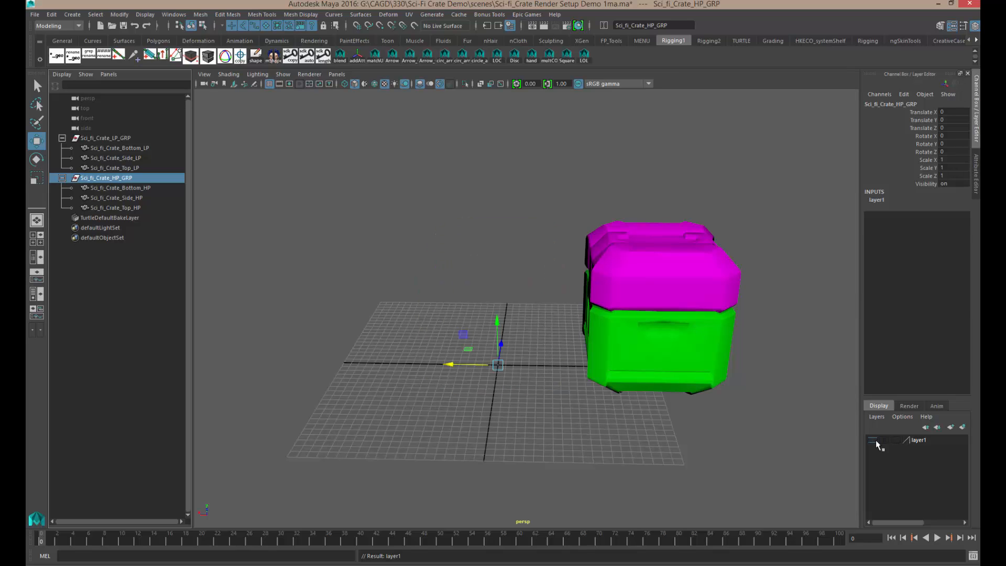
pyautogui.click(873, 440)
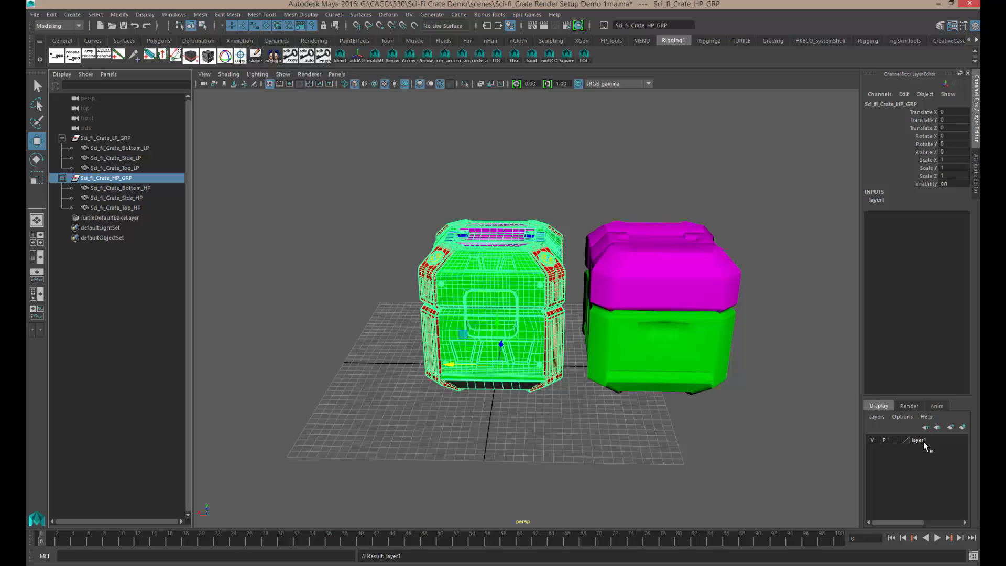
pyautogui.click(918, 440)
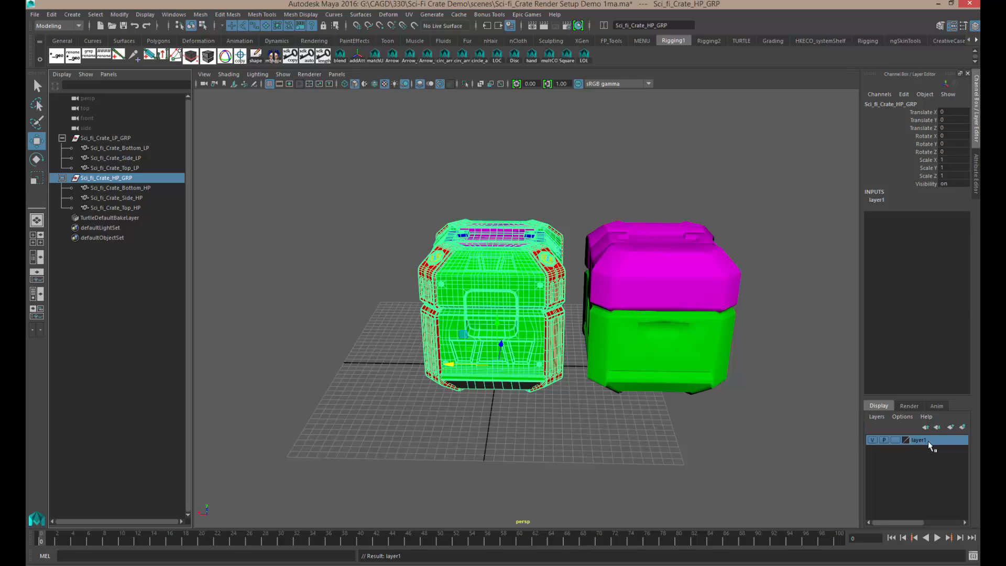
pyautogui.doubleClick(919, 440)
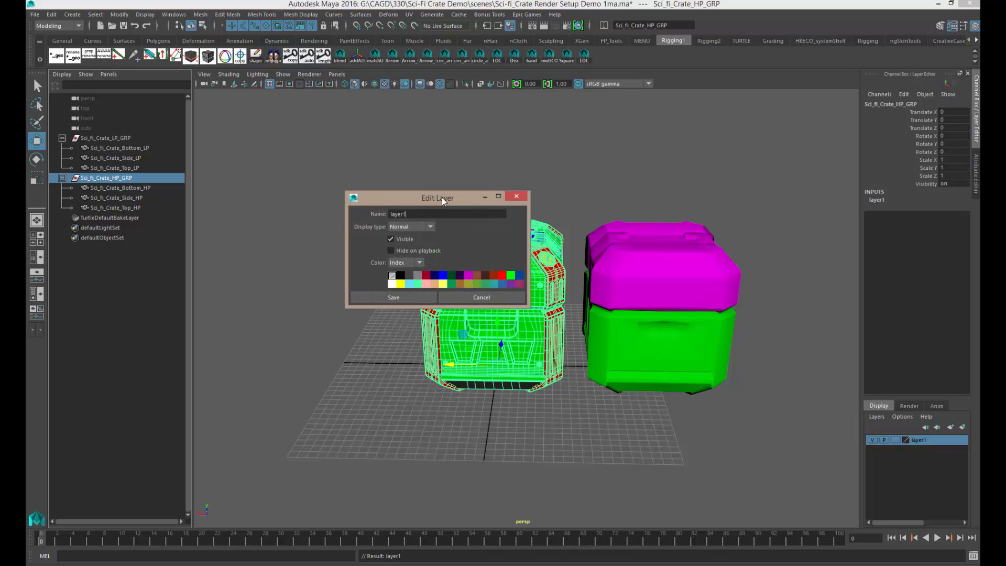
pyautogui.moveTo(437, 197); pyautogui.dragTo(547, 223)
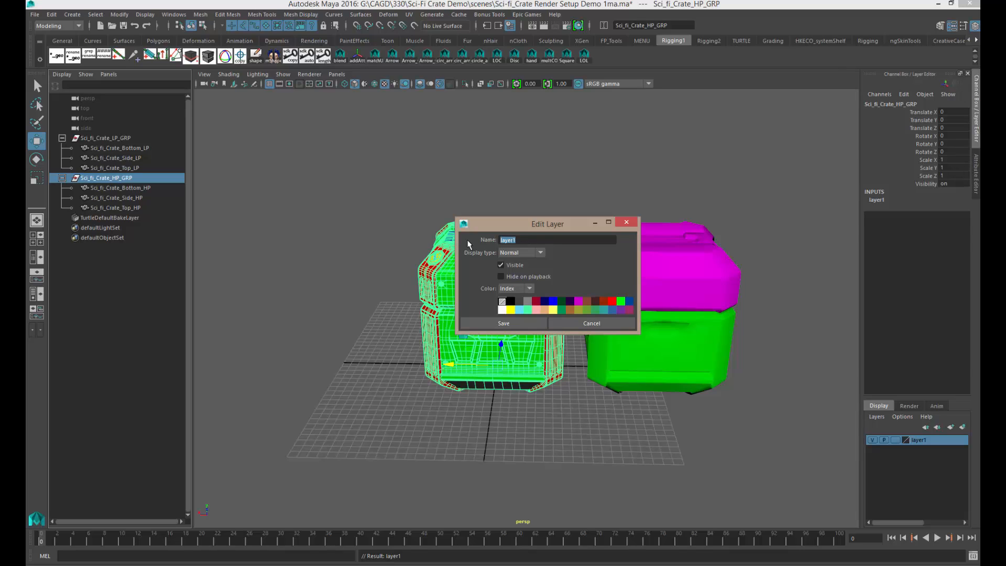
pyautogui.write('HP')
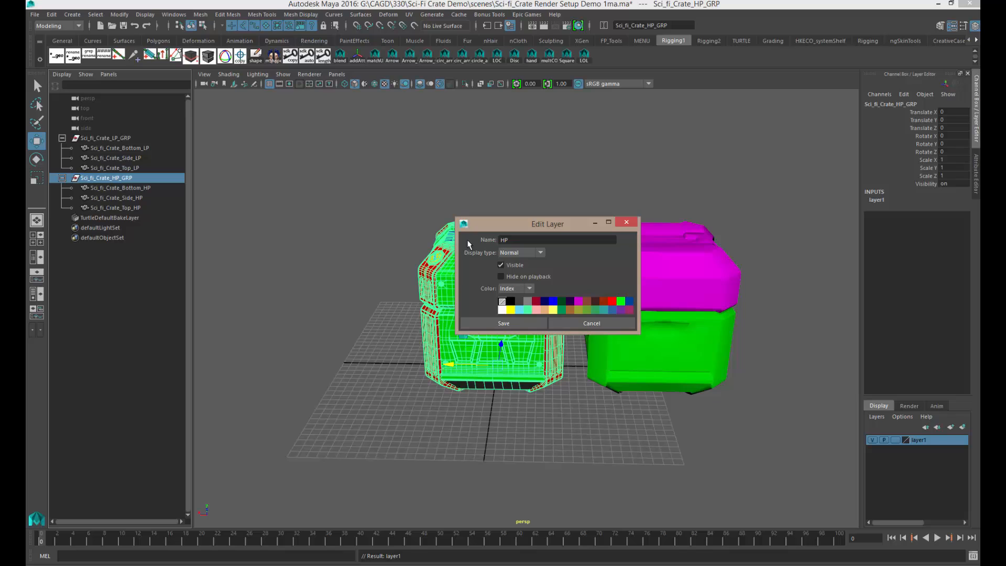
pyautogui.click(503, 323)
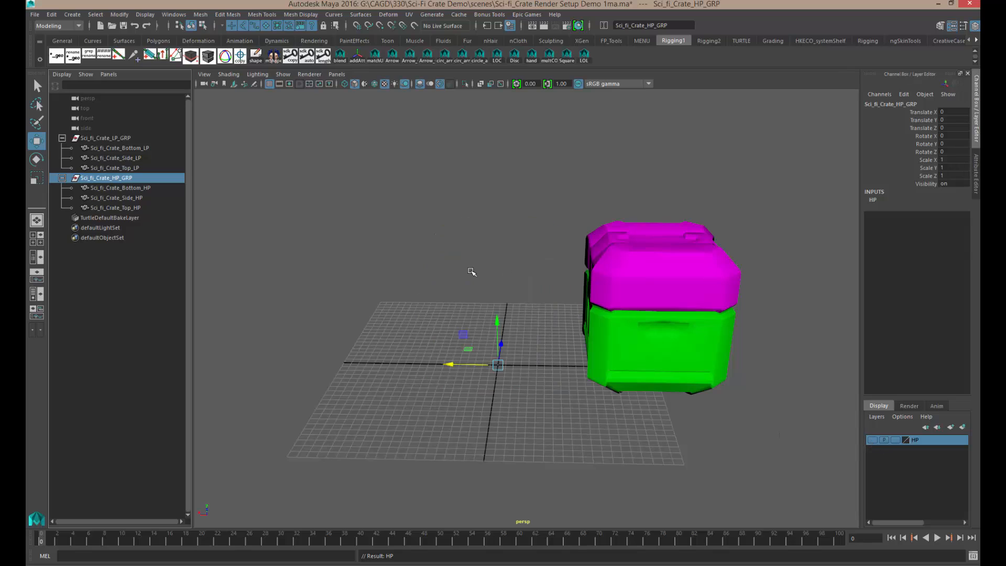
pyautogui.moveTo(528, 357)
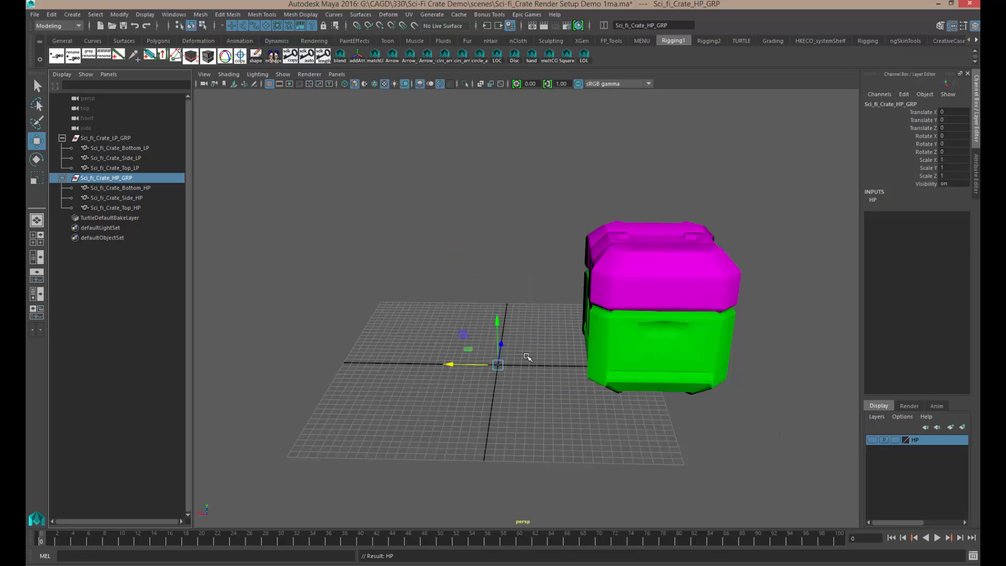
pyautogui.moveTo(608, 378)
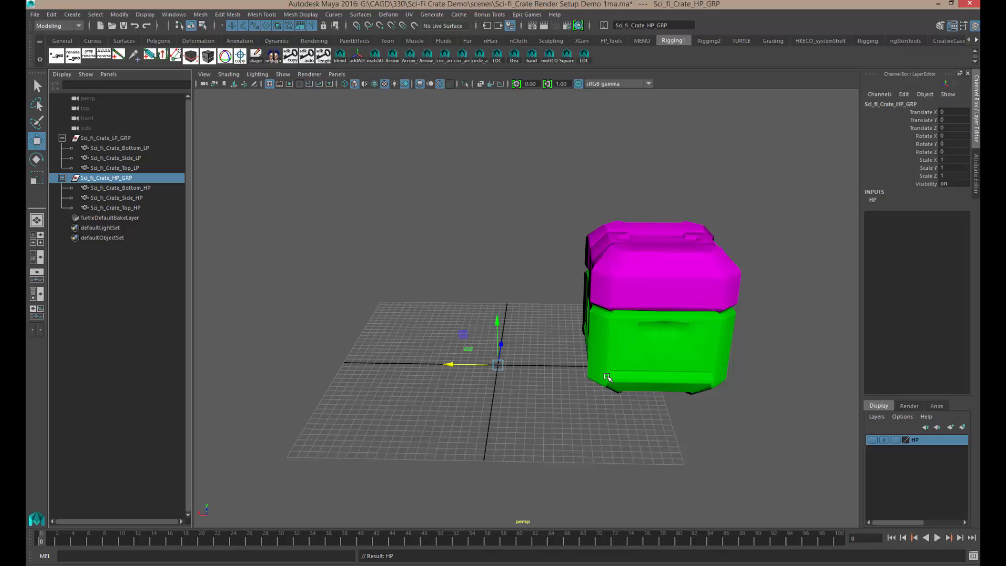
pyautogui.moveTo(521, 376)
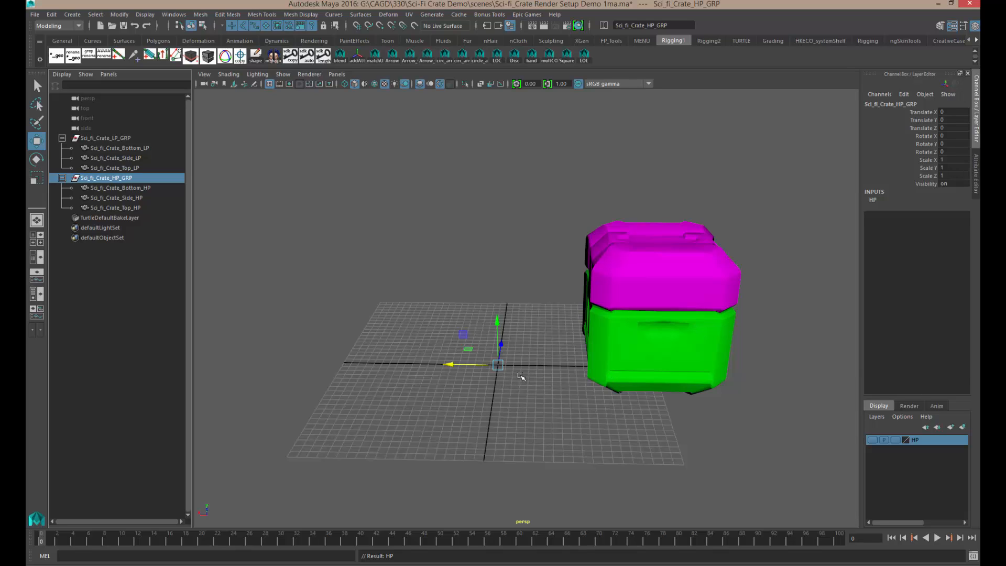
pyautogui.moveTo(464, 338)
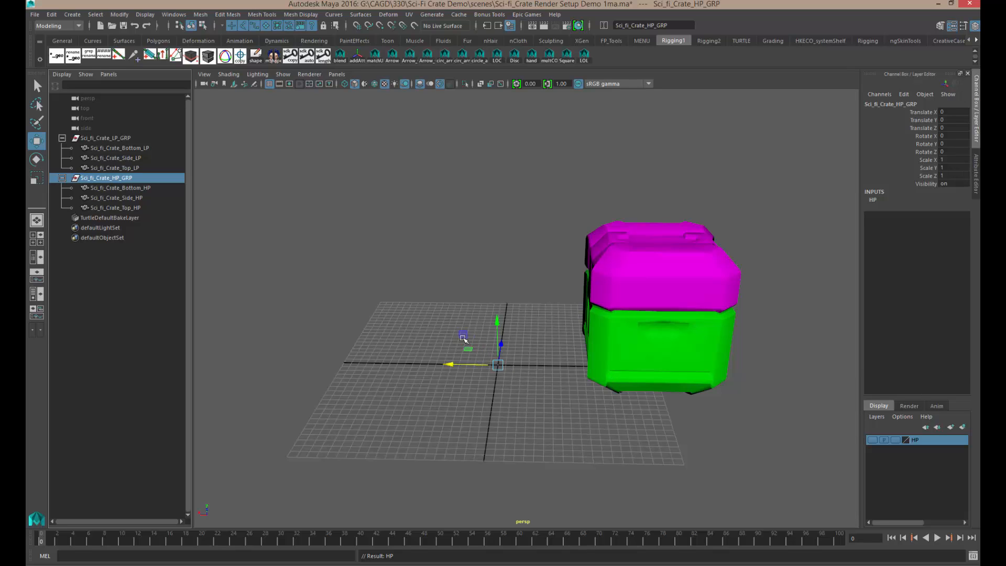
pyautogui.moveTo(395, 289)
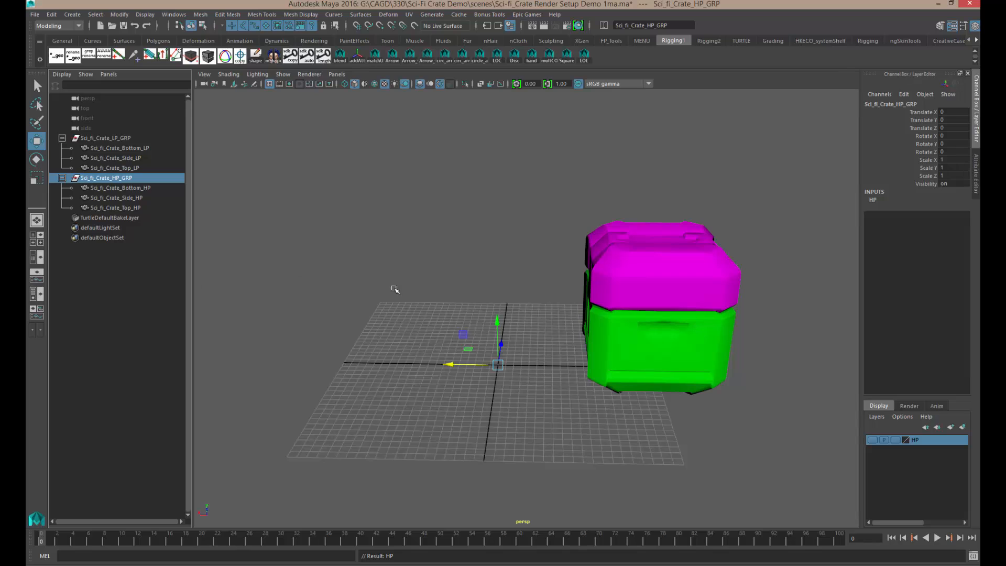
pyautogui.moveTo(131, 145)
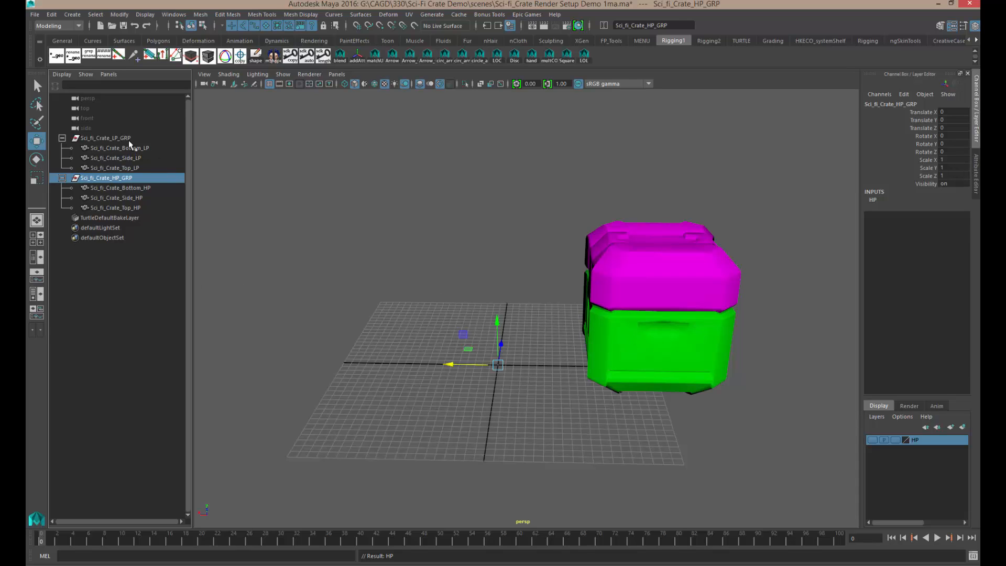
# - Select the low-poly crate group Sci_fi_Crate_LP_GRP in the Outliner
pyautogui.click(106, 138)
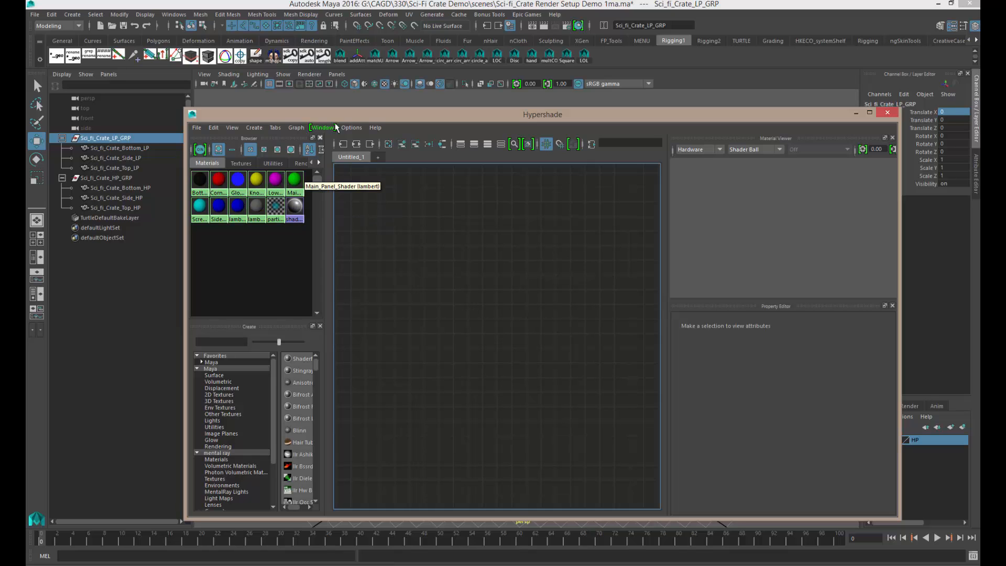
# - Move the Hypershade aside to reveal the crate and switch to large material swatches
pyautogui.moveTo(543, 114); pyautogui.dragTo(569, 360)
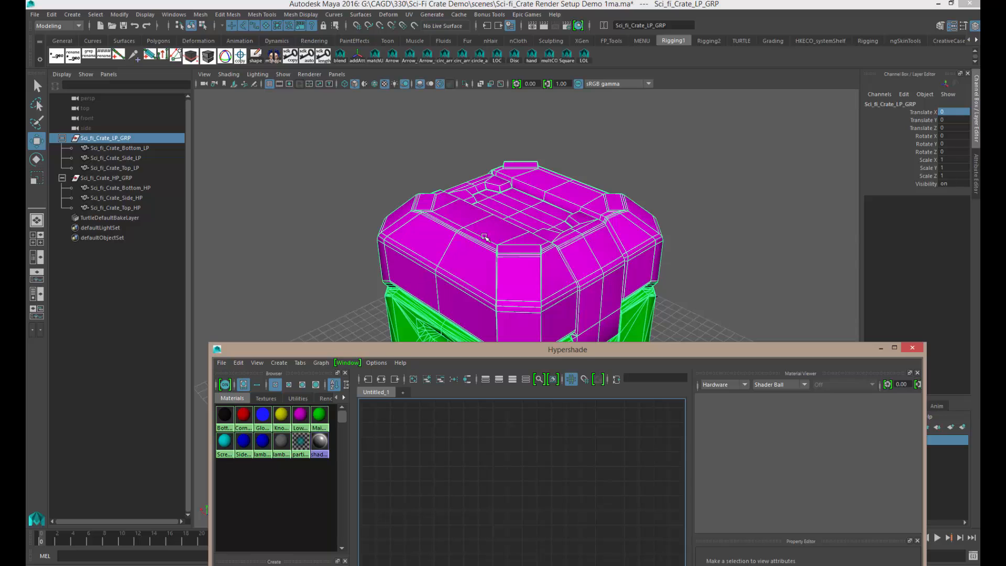
pyautogui.moveTo(487, 278)
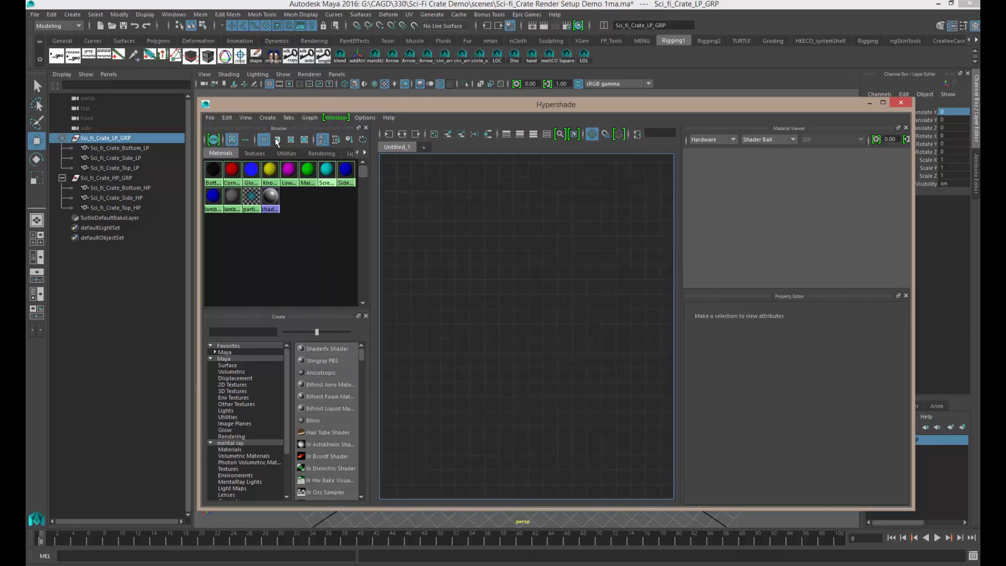
pyautogui.click(290, 140)
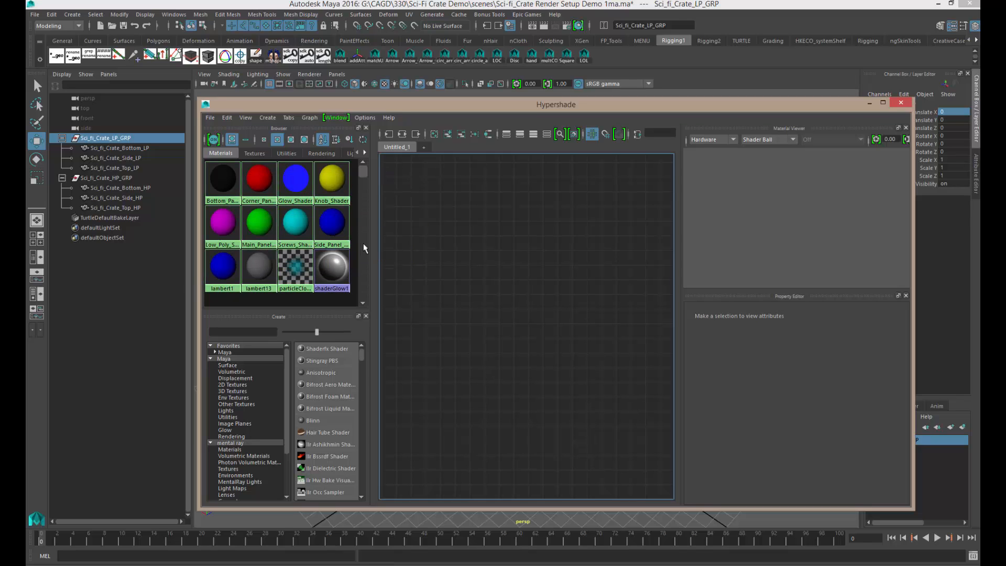
pyautogui.moveTo(332, 266)
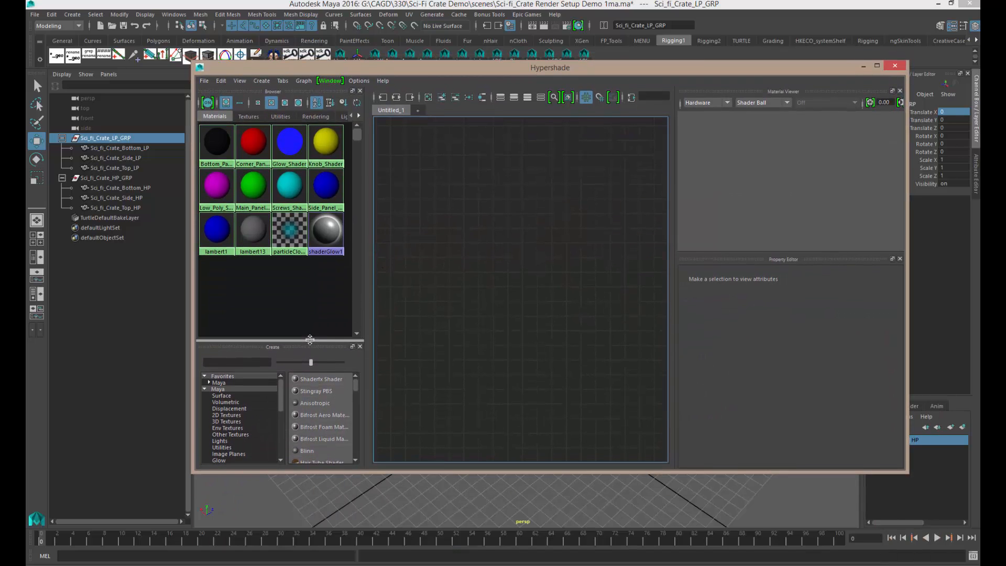
pyautogui.moveTo(326, 232)
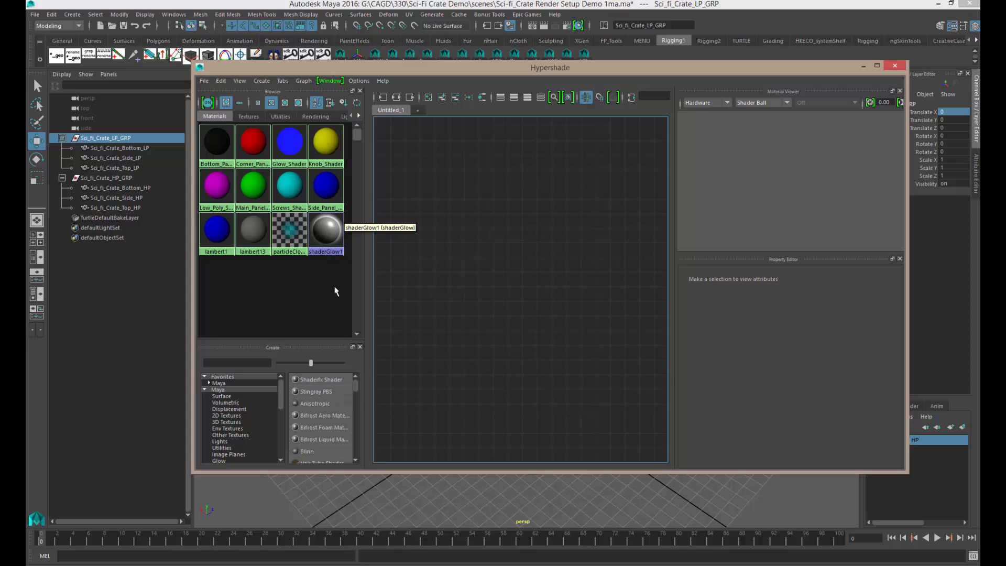
pyautogui.moveTo(298, 276)
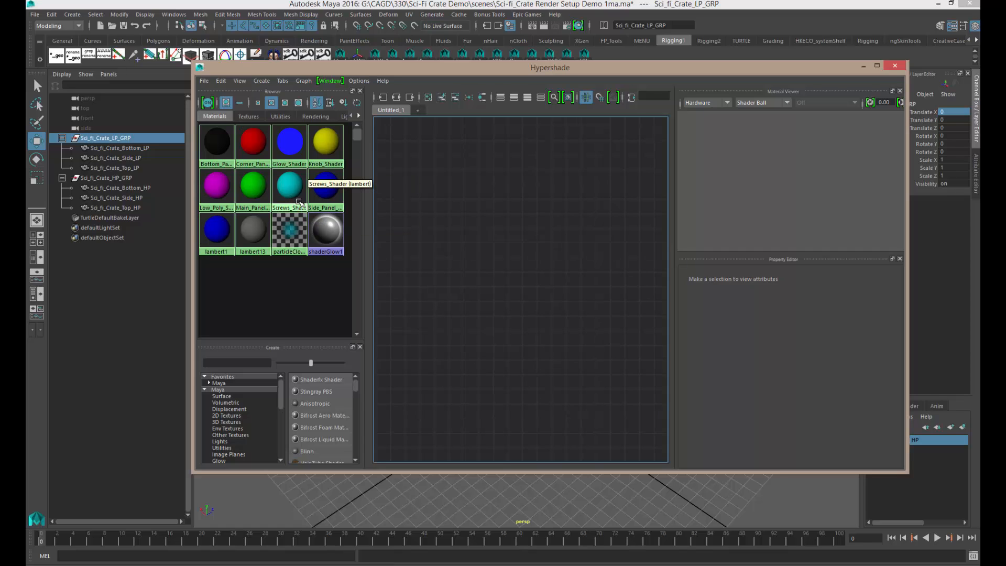
# - Run Edit > Delete Unused Nodes in the Hypershade to remove lambert13
pyautogui.click(204, 80)
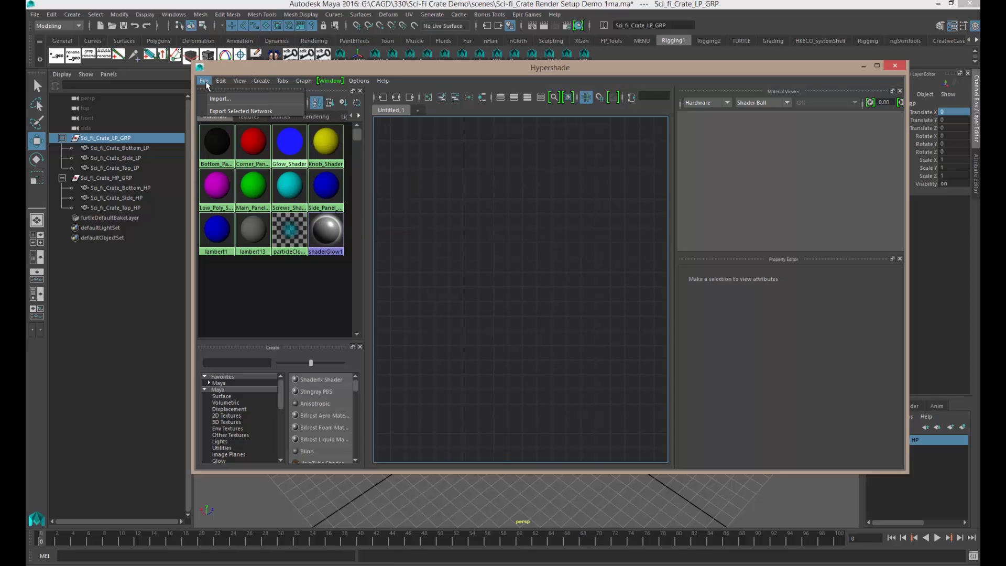
pyautogui.click(221, 80)
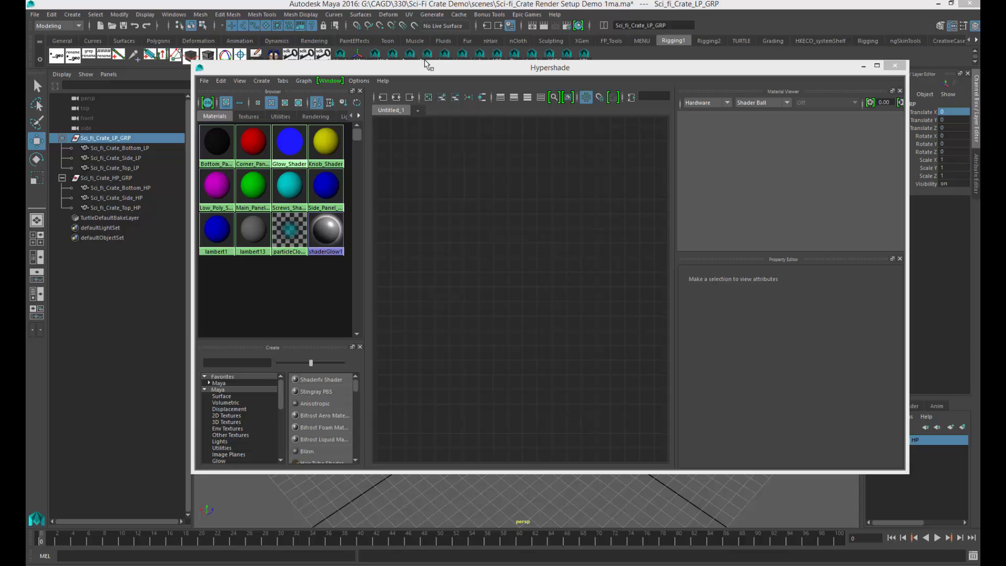
pyautogui.click(221, 80)
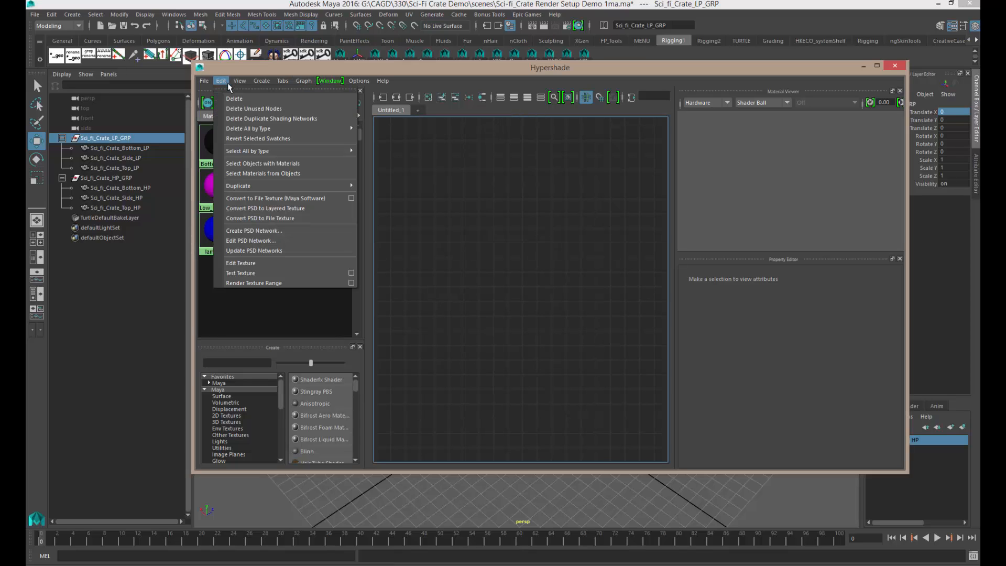
pyautogui.moveTo(253, 109)
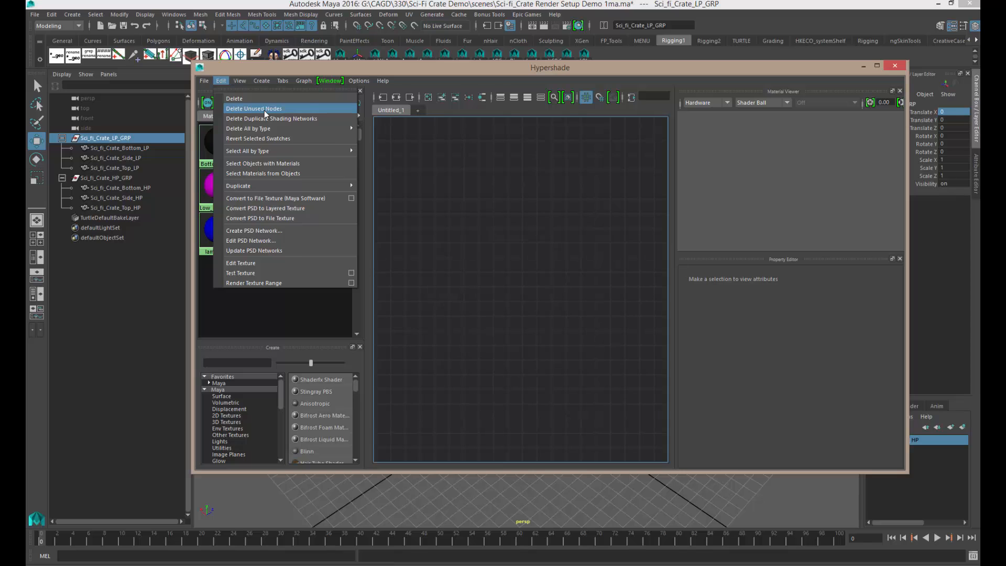
pyautogui.click(254, 108)
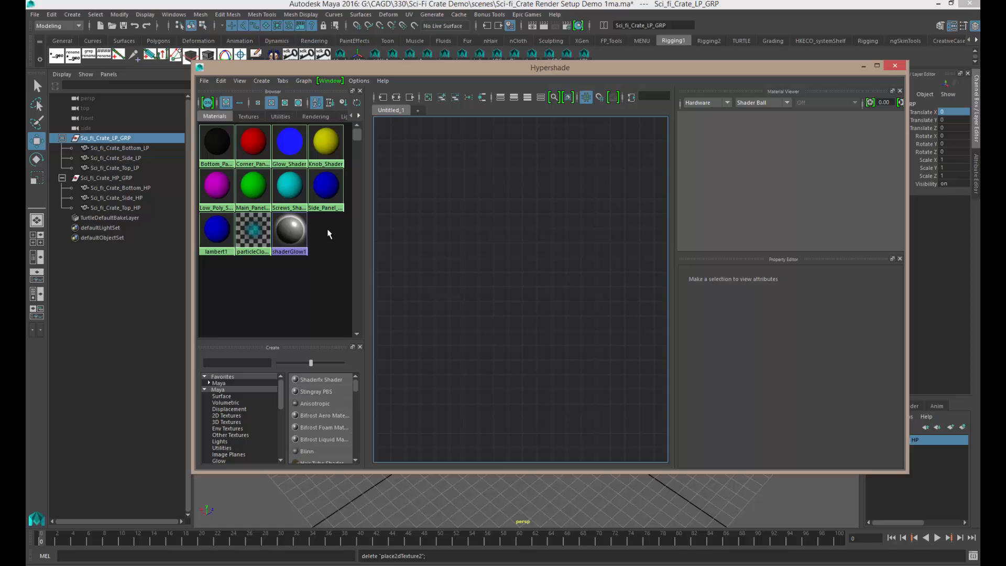
pyautogui.moveTo(334, 224)
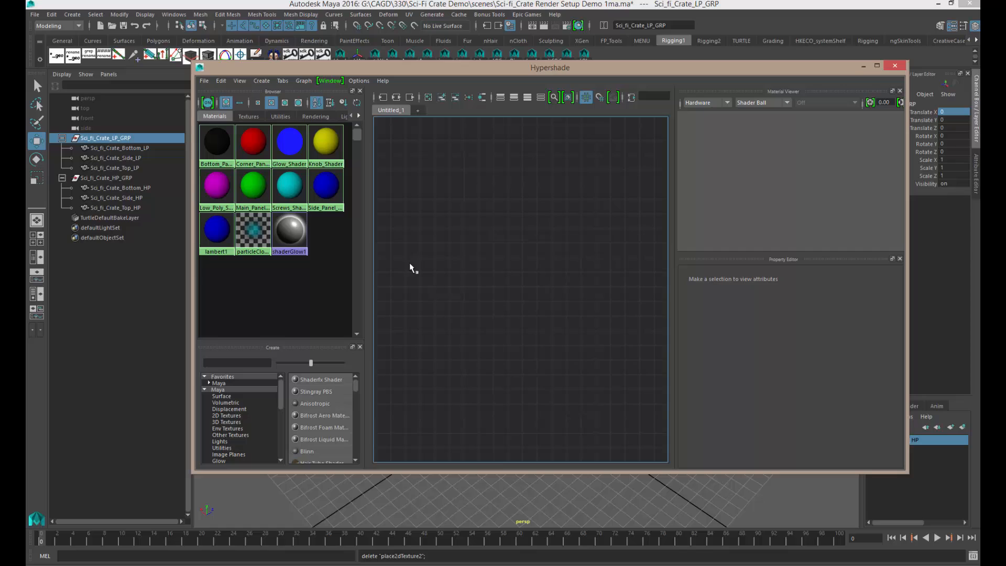
pyautogui.moveTo(430, 267)
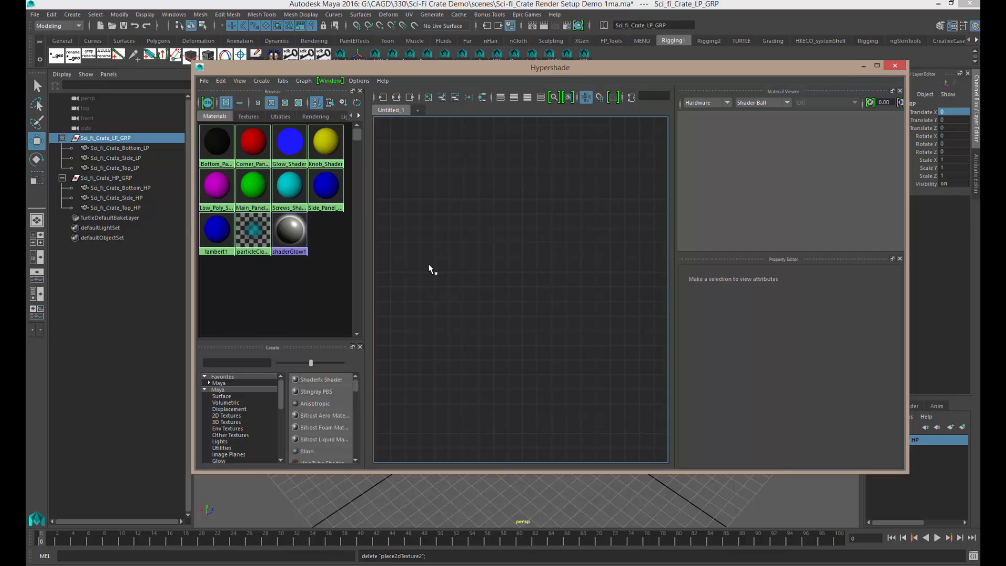
pyautogui.moveTo(445, 267)
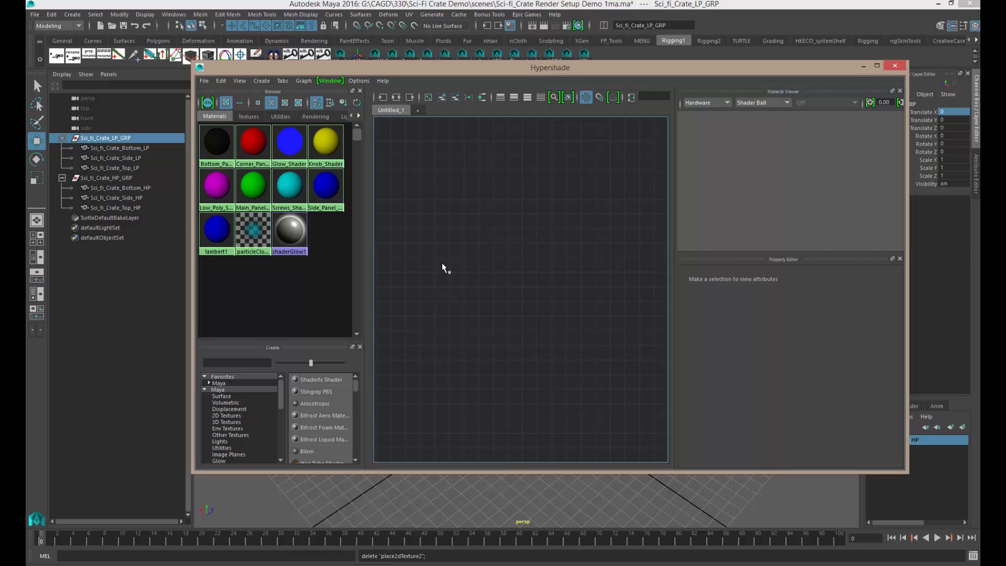
pyautogui.moveTo(444, 269)
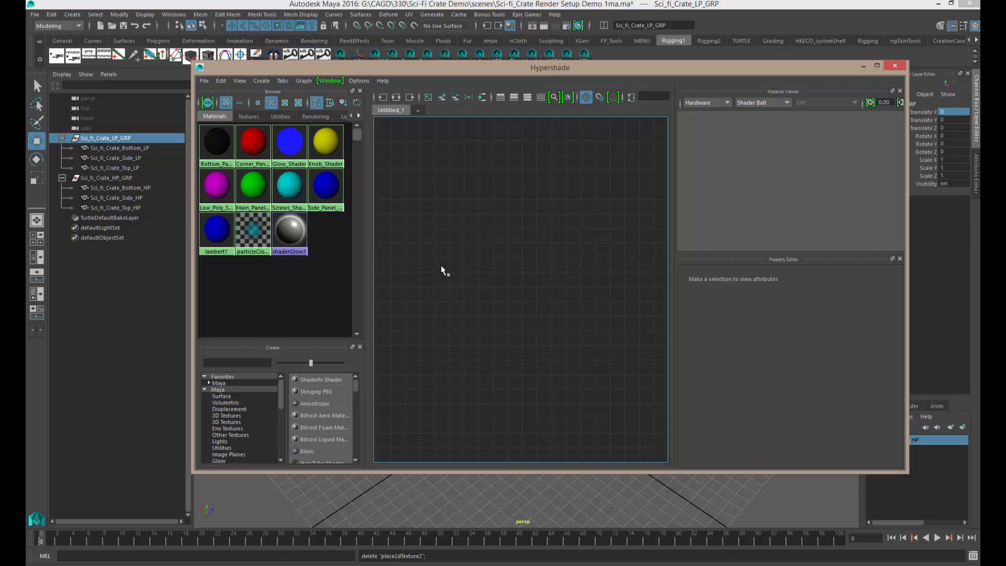
pyautogui.moveTo(464, 273)
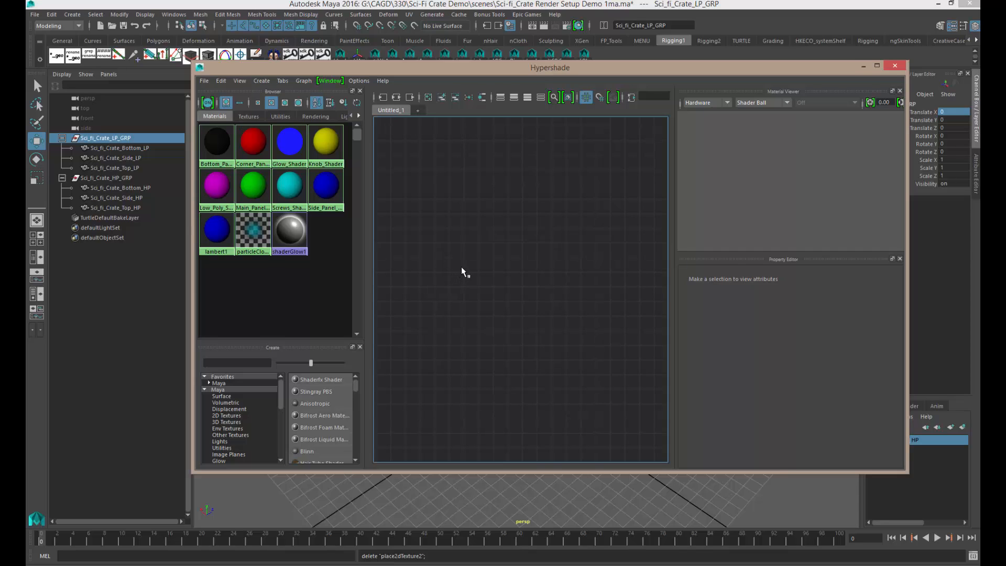
pyautogui.moveTo(480, 273)
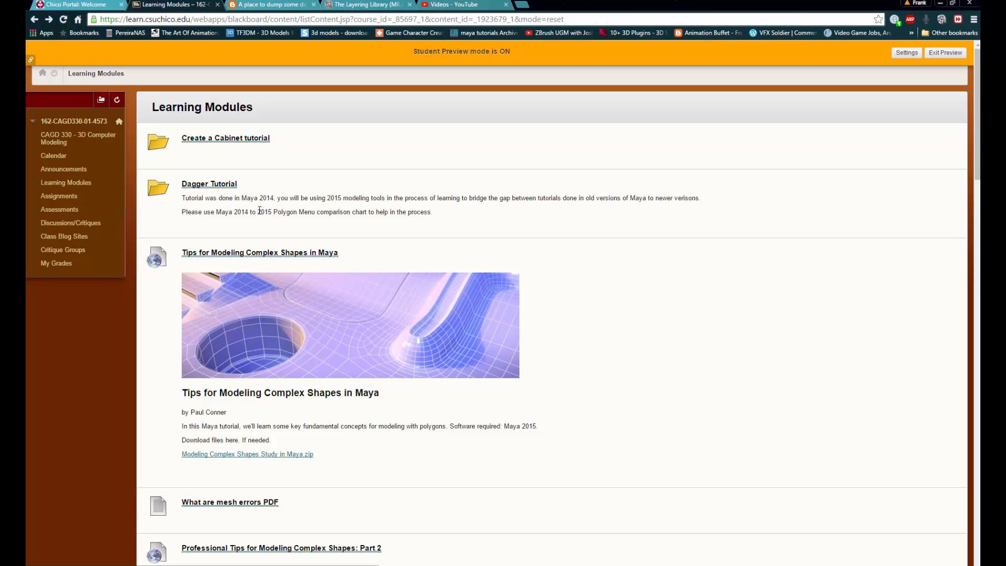
# - Scroll down Learning Modules and open the PBR Mental Ray Setup module
pyautogui.scroll(-3)
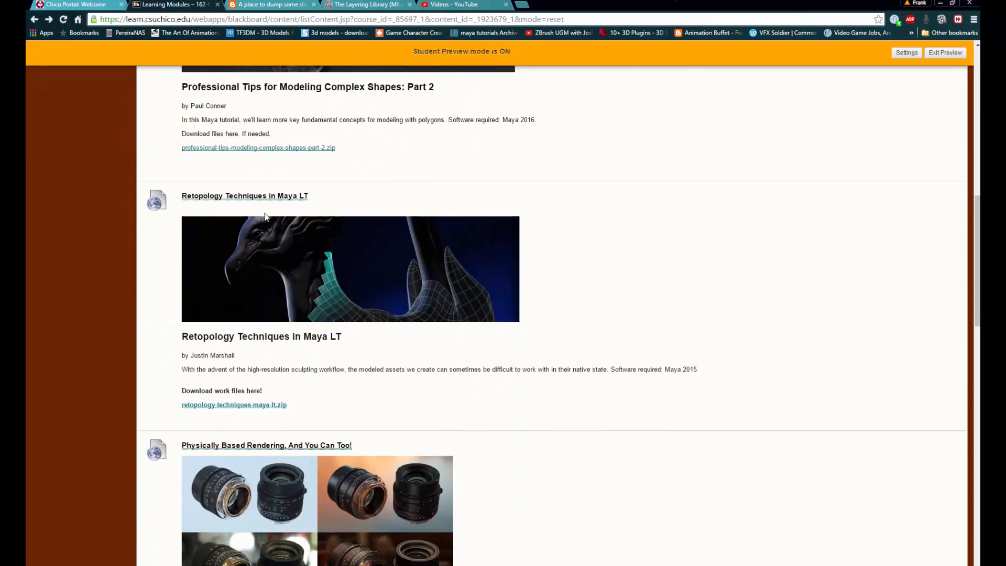
pyautogui.scroll(-3)
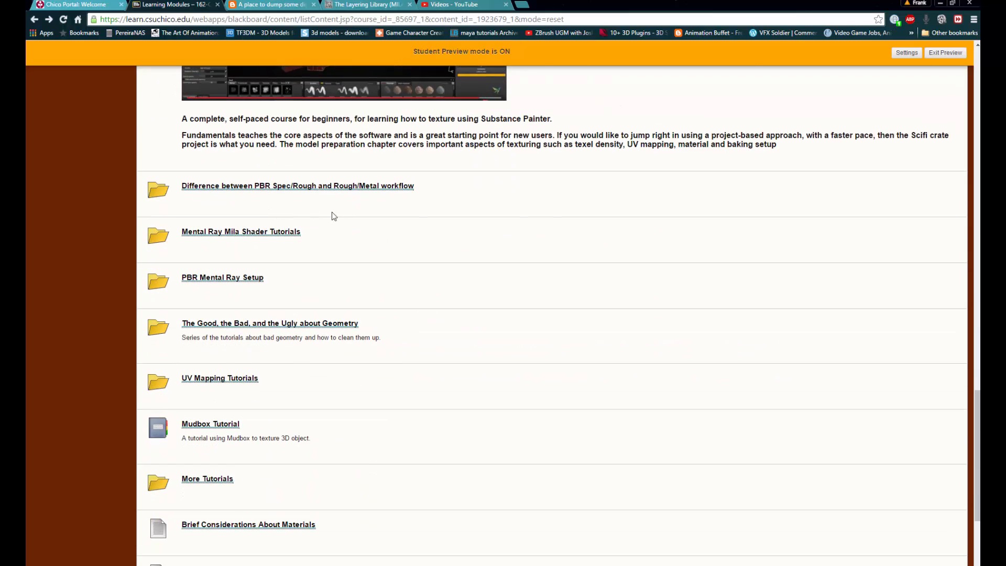
pyautogui.moveTo(366, 276)
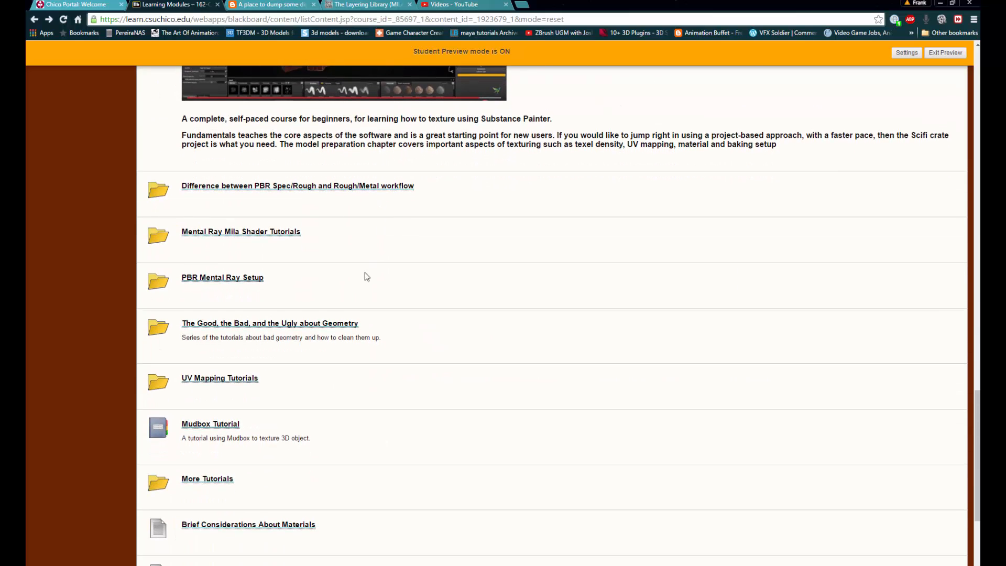
pyautogui.moveTo(213, 284)
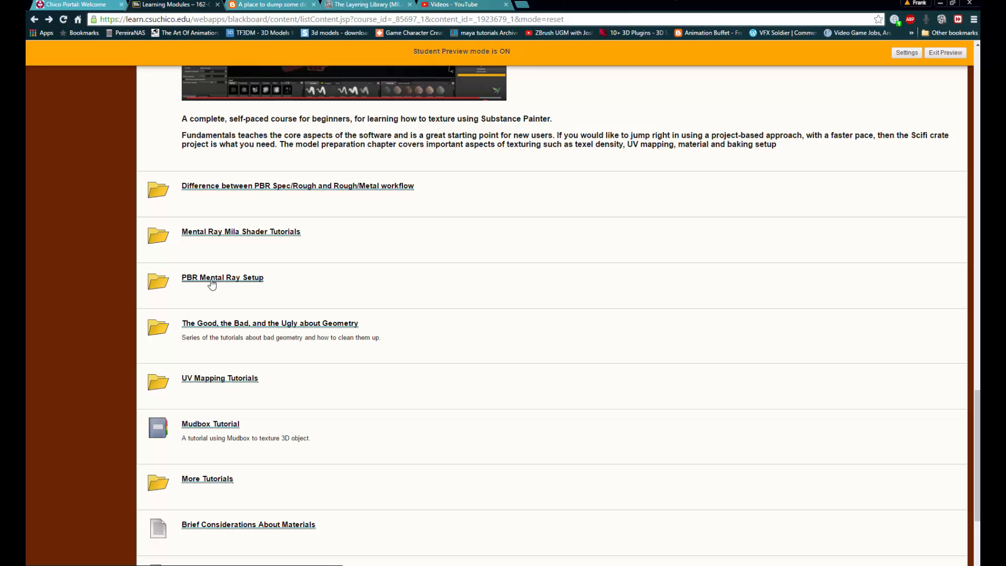
pyautogui.click(222, 277)
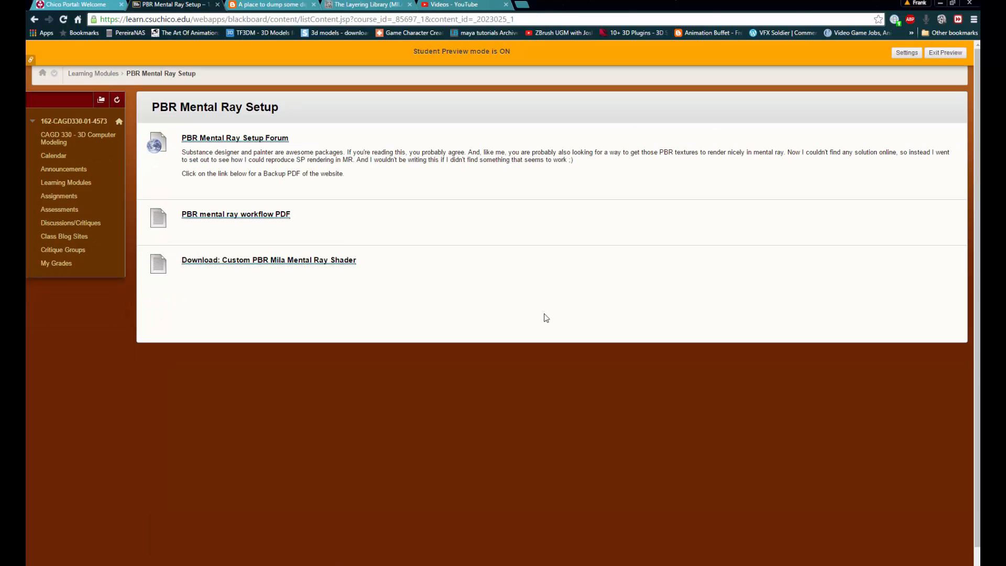
pyautogui.moveTo(422, 283)
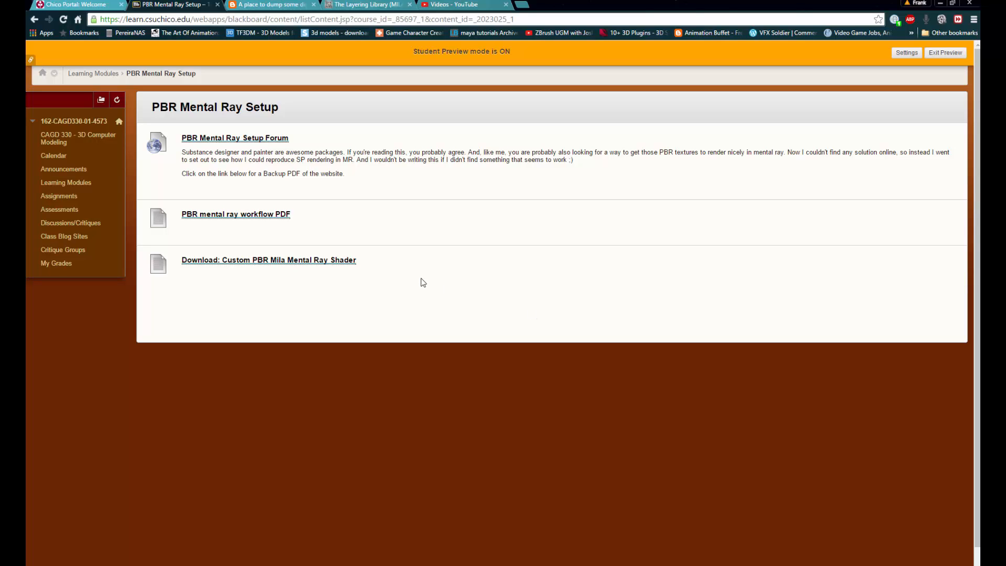
pyautogui.moveTo(326, 192)
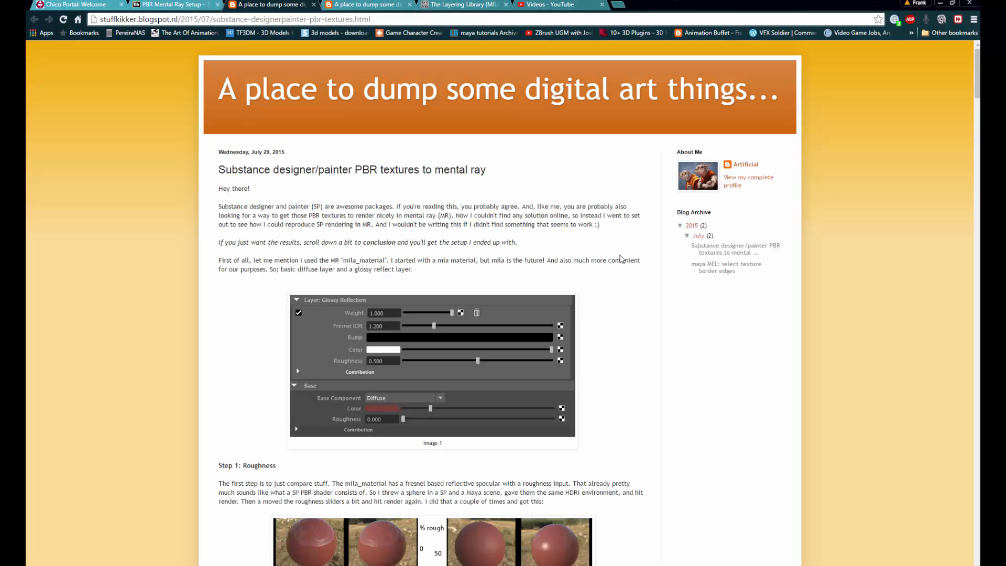
# - Scroll the stuffkikker post past Step 3 and the Conclusion to the node network image
pyautogui.scroll(-3)
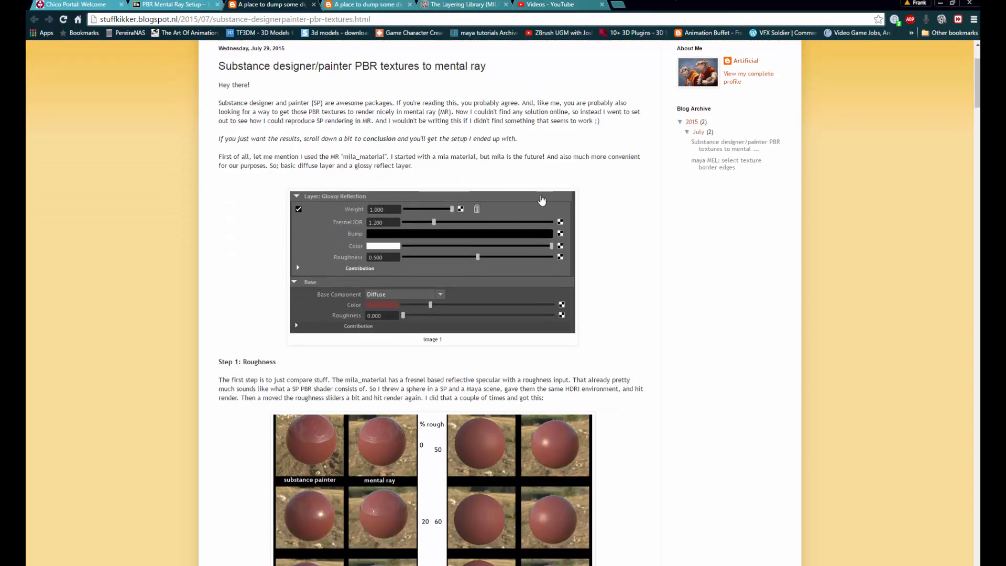
pyautogui.scroll(-3)
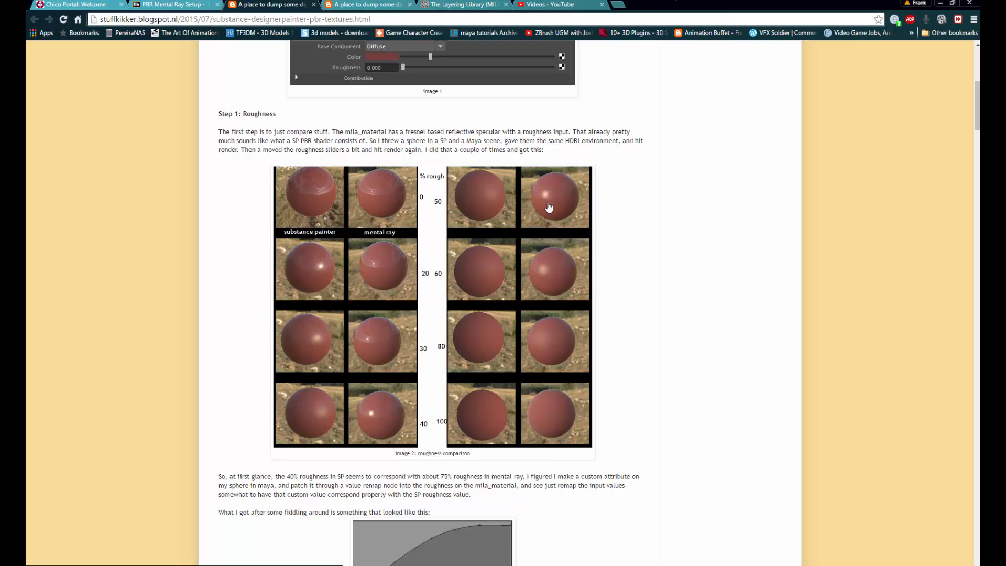
pyautogui.scroll(-3)
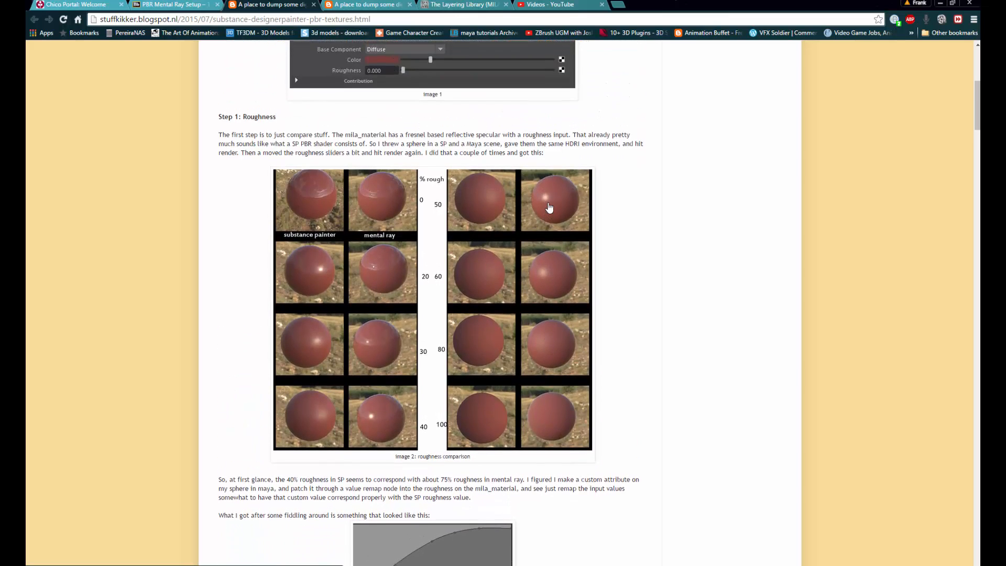
pyautogui.moveTo(316, 186)
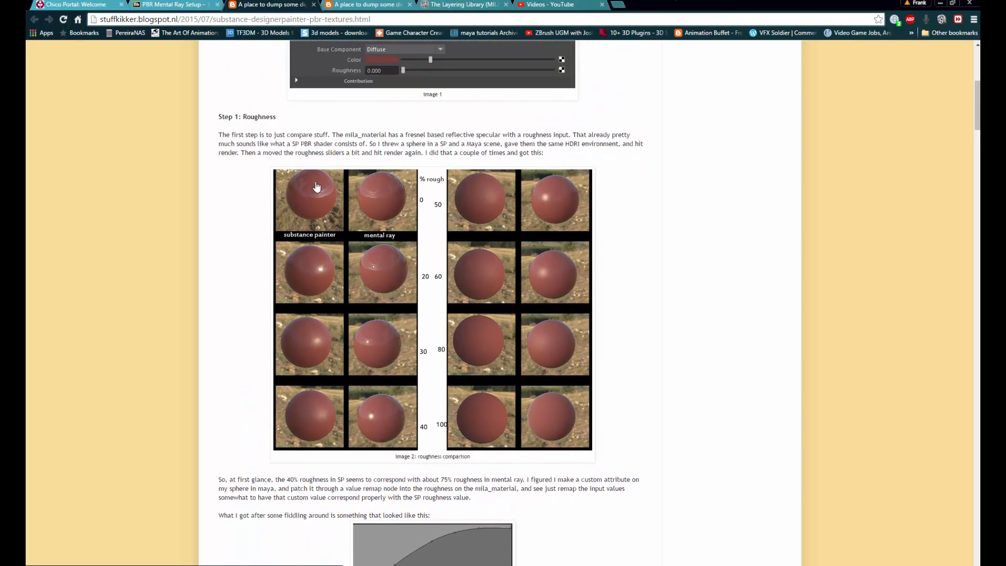
pyautogui.moveTo(324, 198)
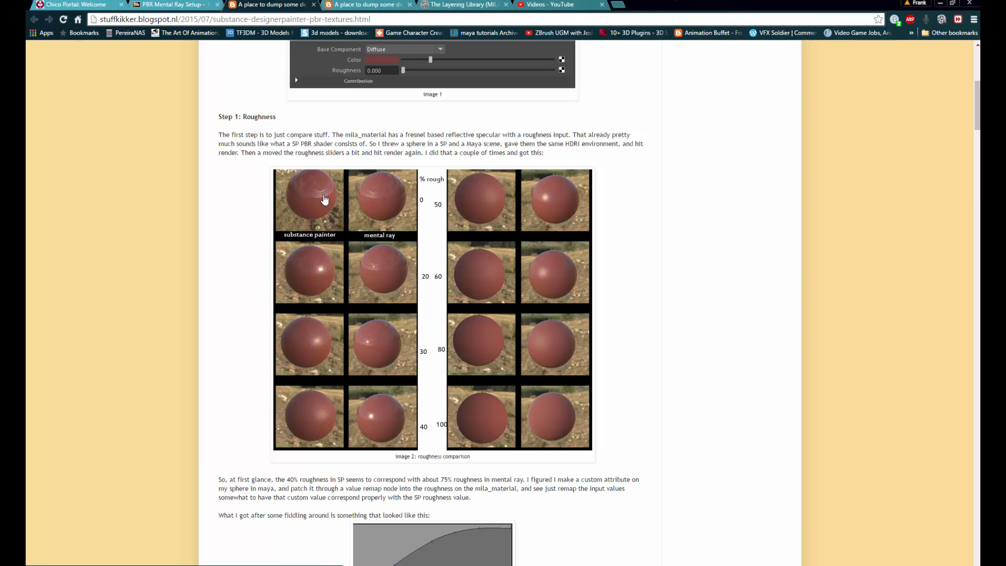
pyautogui.moveTo(391, 186)
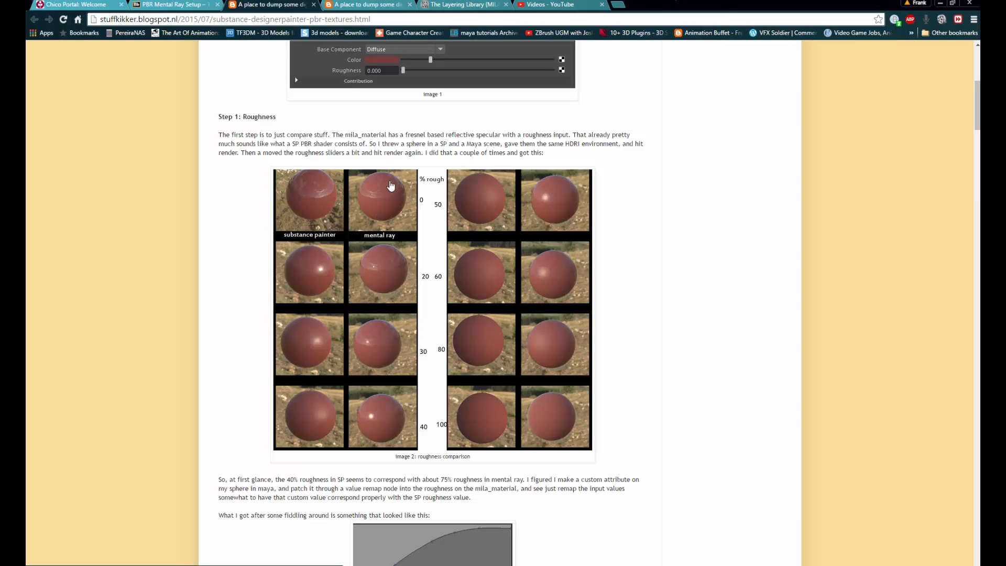
pyautogui.scroll(-3)
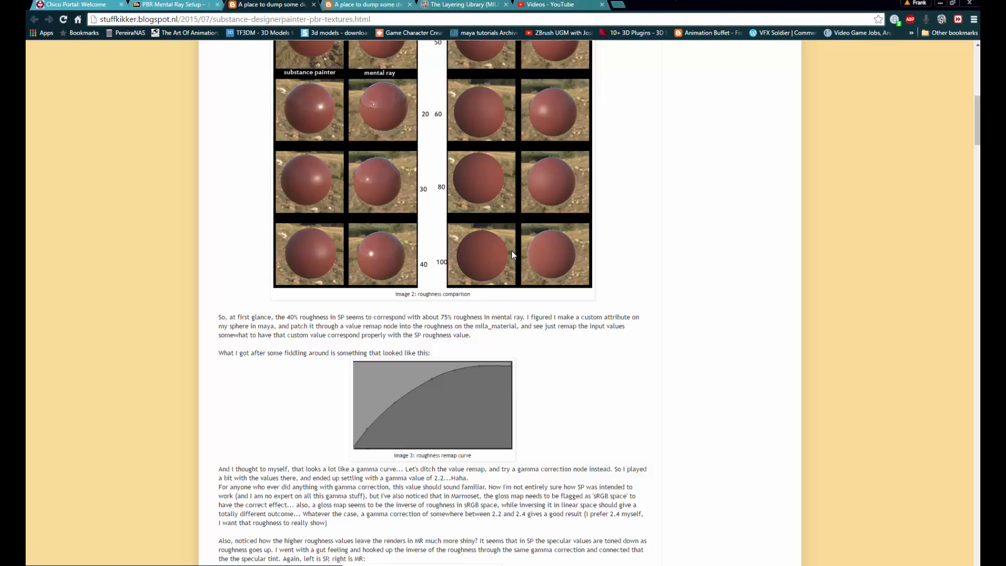
pyautogui.scroll(-3)
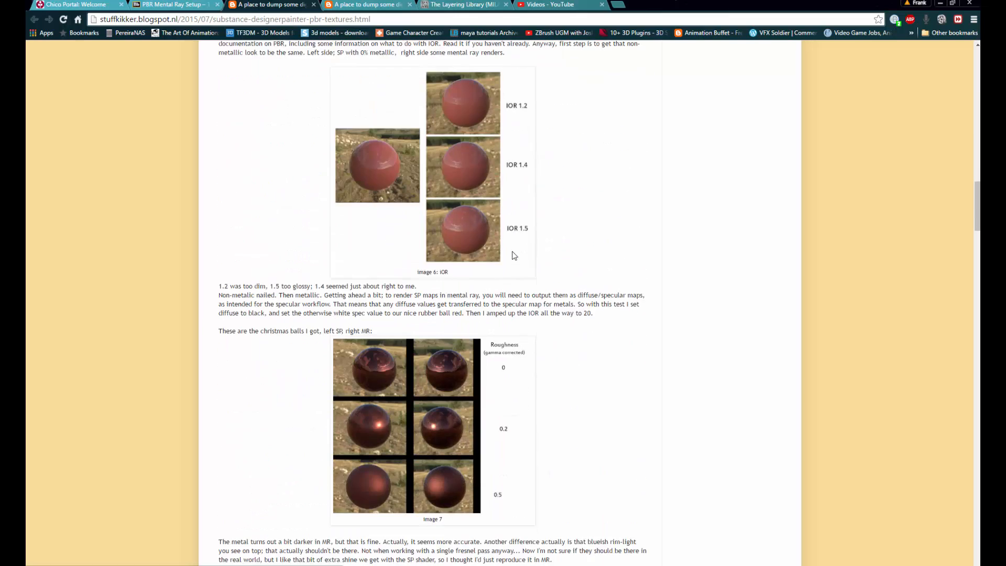
pyautogui.scroll(-3)
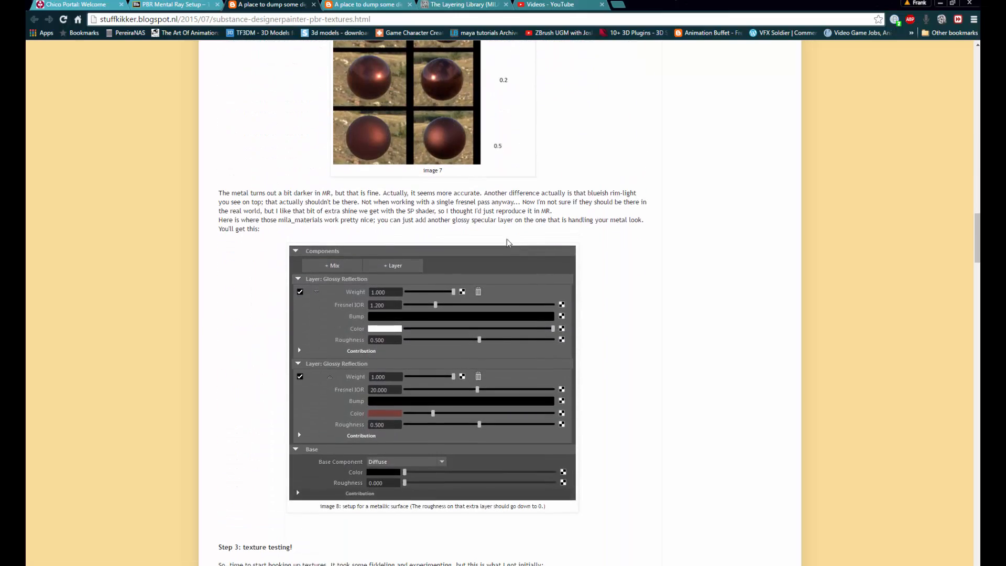
pyautogui.moveTo(415, 354)
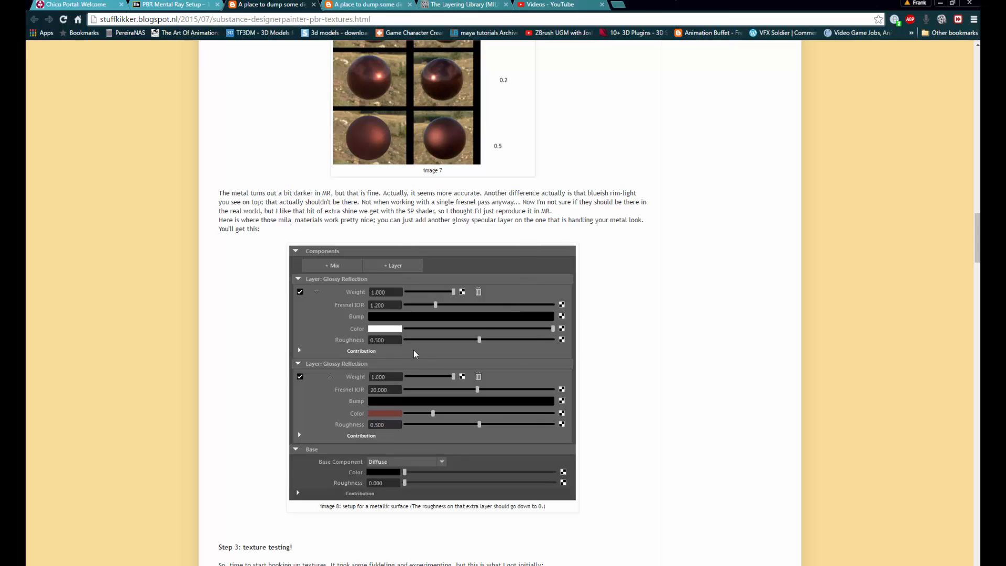
pyautogui.scroll(-3)
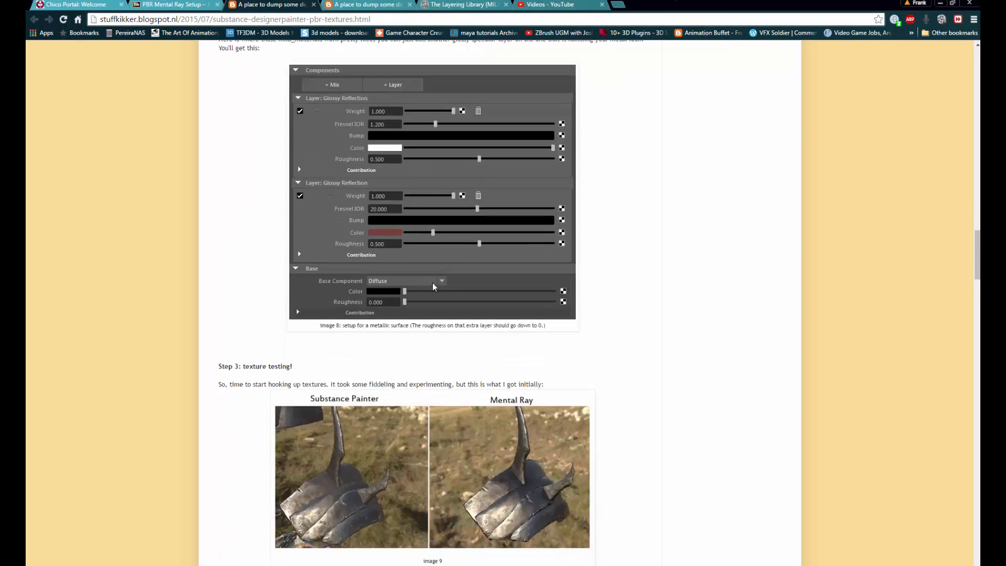
pyautogui.scroll(-3)
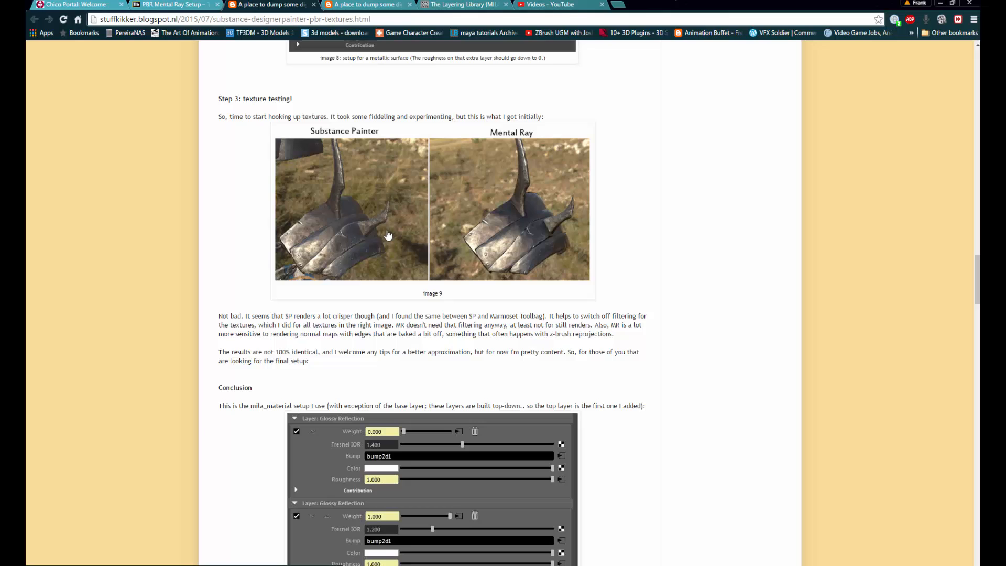
pyautogui.moveTo(360, 184)
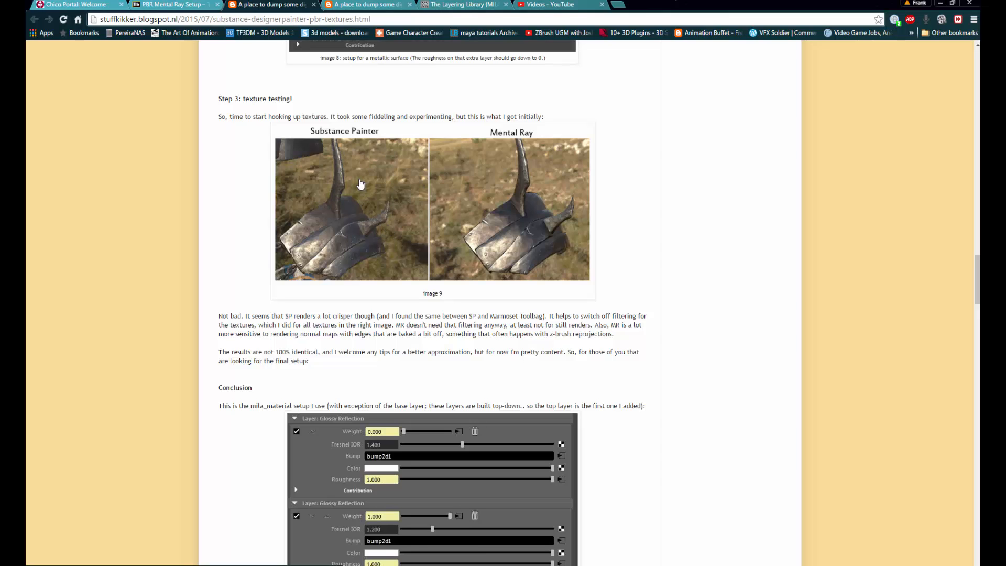
pyautogui.moveTo(542, 195)
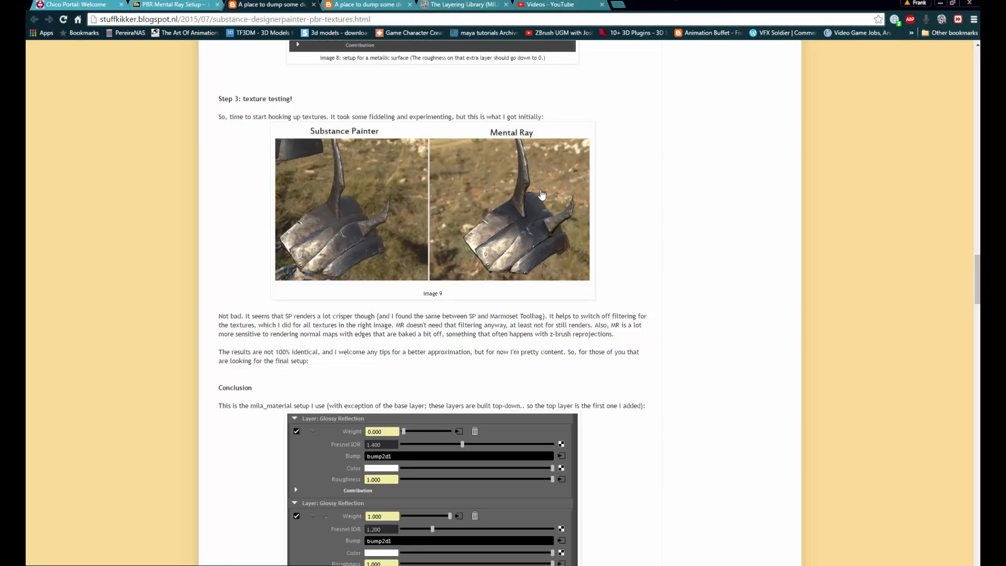
pyautogui.moveTo(326, 223)
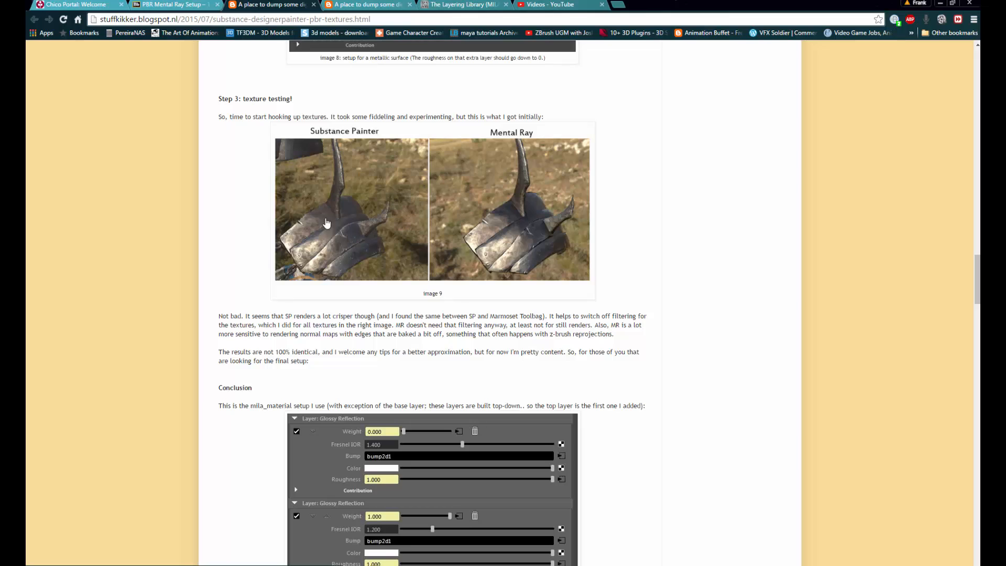
pyautogui.moveTo(363, 235)
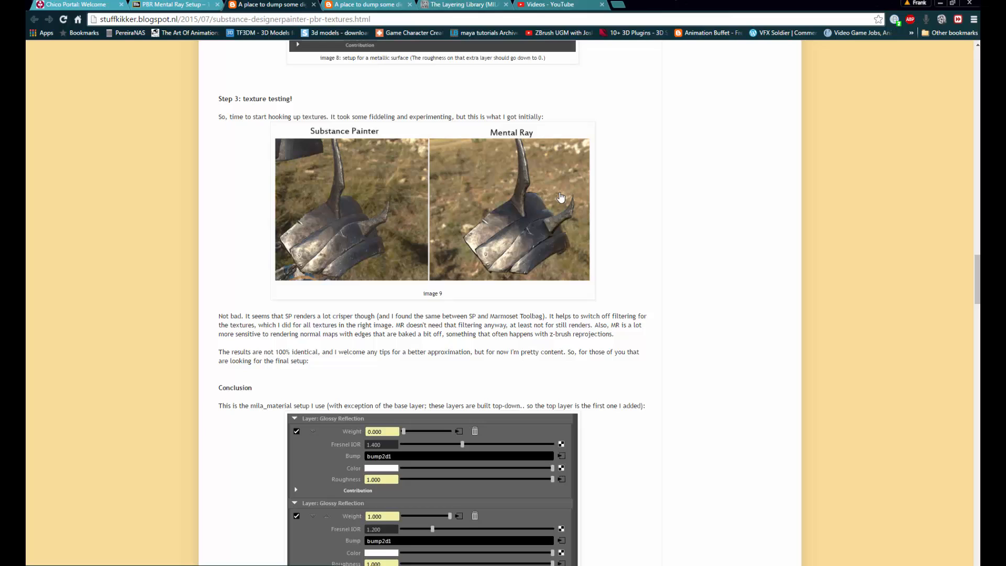
pyautogui.moveTo(537, 238)
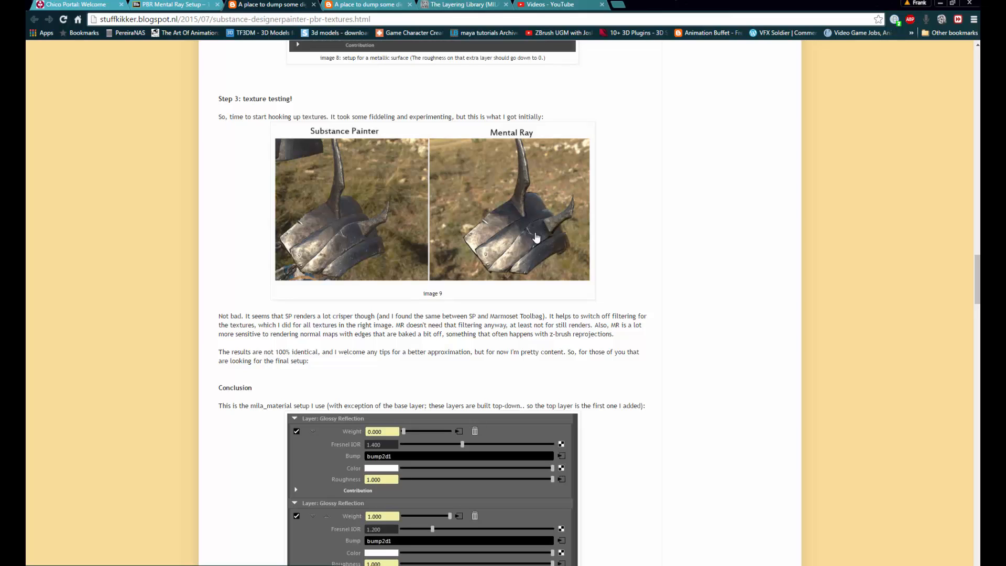
pyautogui.moveTo(365, 267)
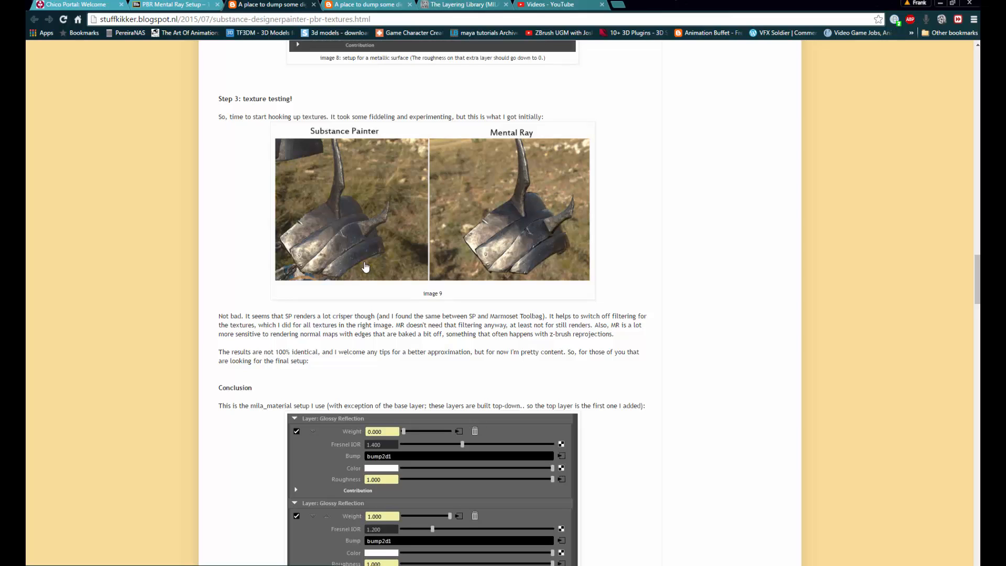
pyautogui.moveTo(341, 249)
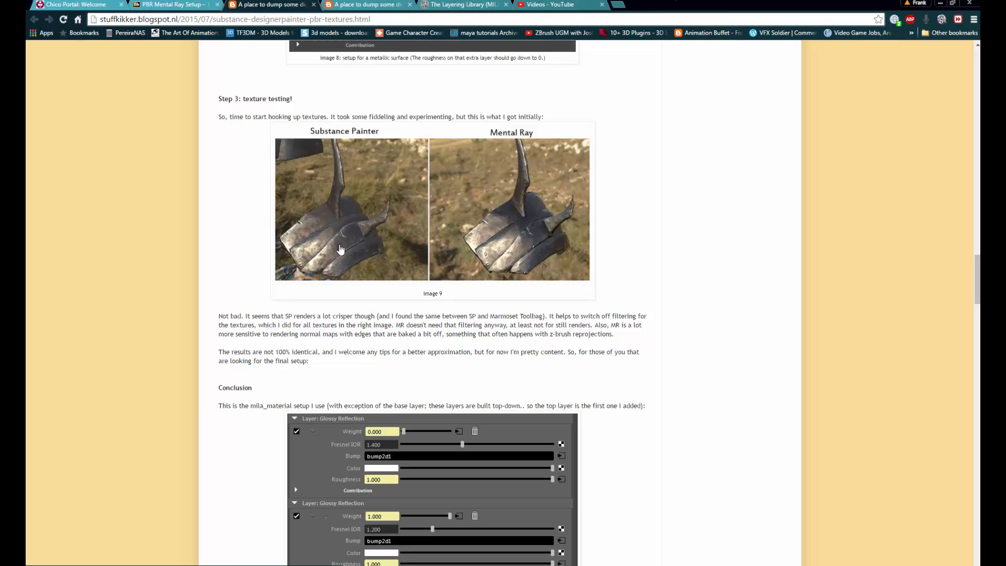
pyautogui.moveTo(544, 261)
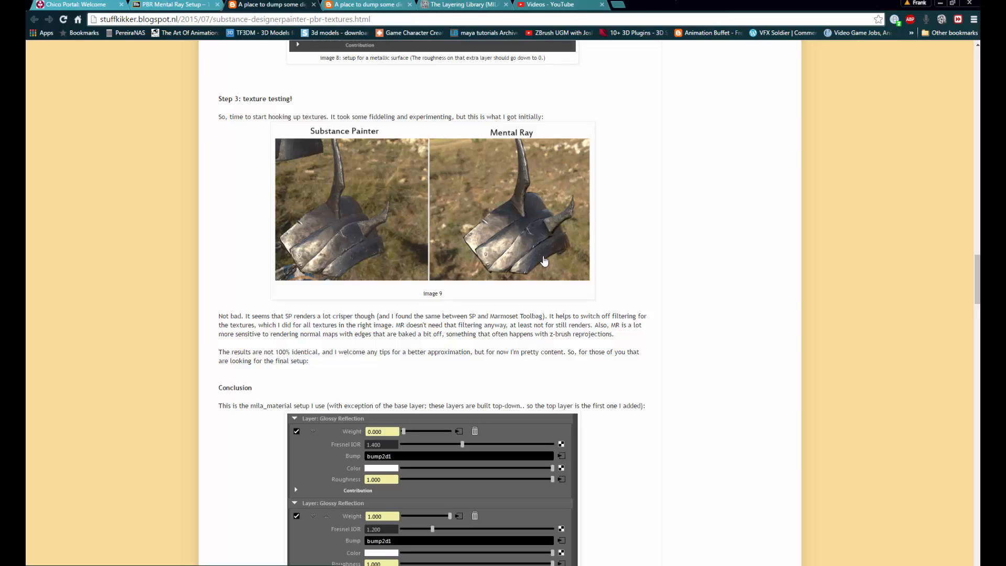
pyautogui.moveTo(542, 263)
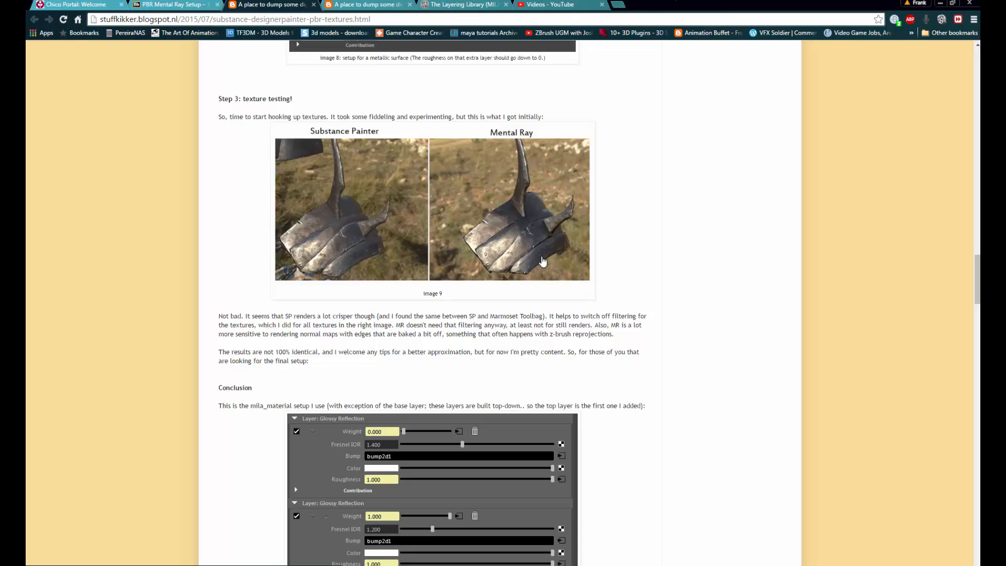
pyautogui.moveTo(539, 264)
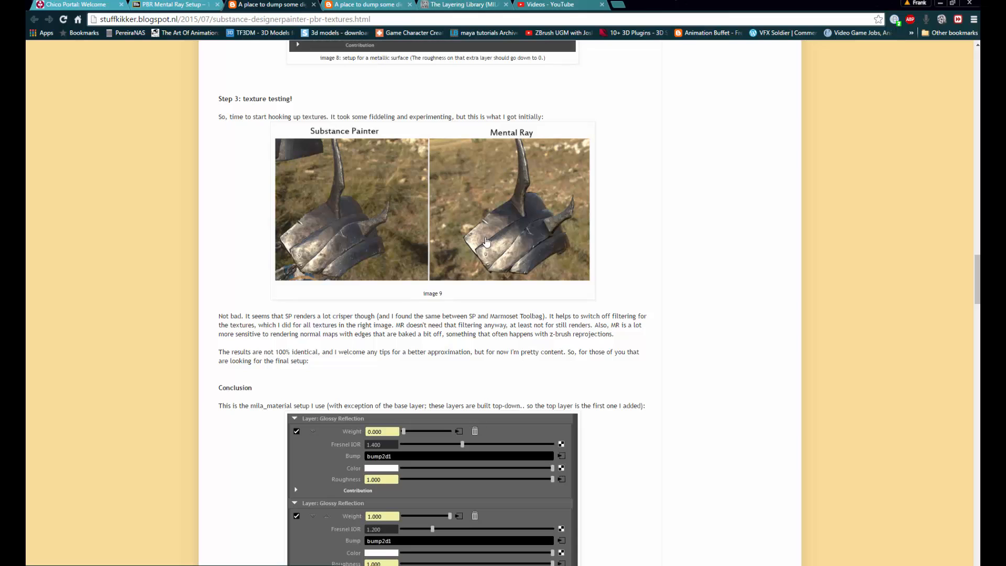
pyautogui.moveTo(529, 239)
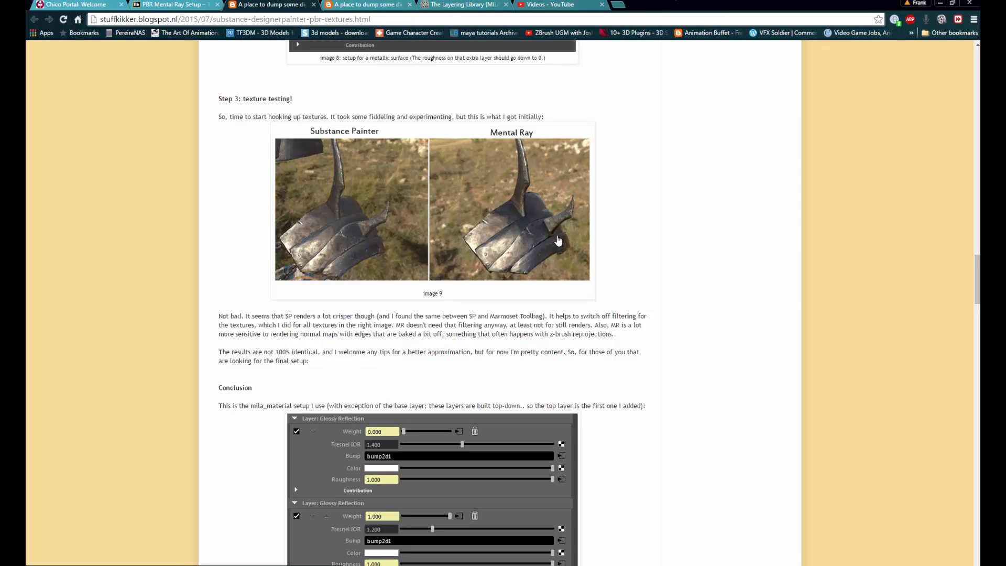
pyautogui.scroll(-3)
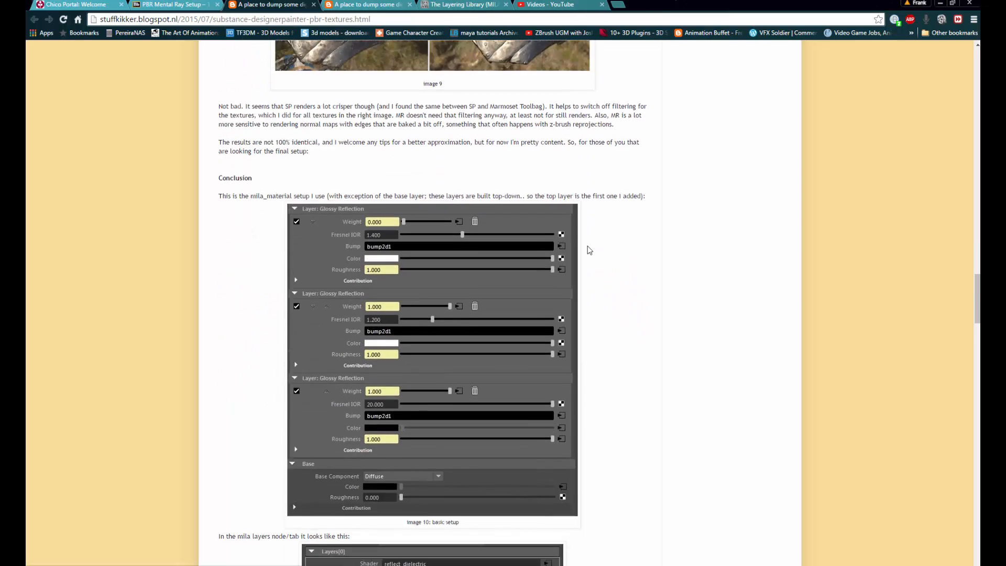
pyautogui.scroll(-3)
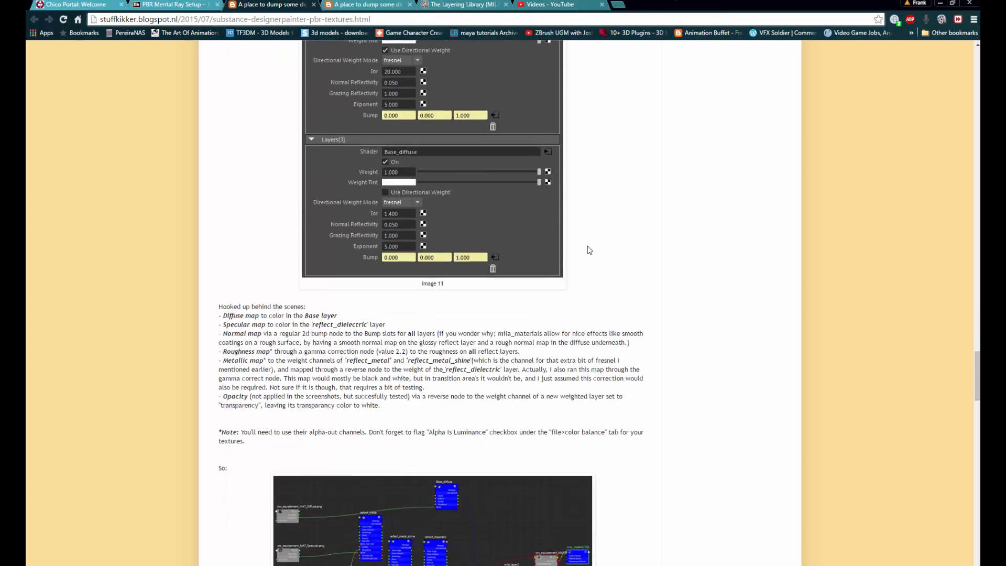
pyautogui.scroll(-3)
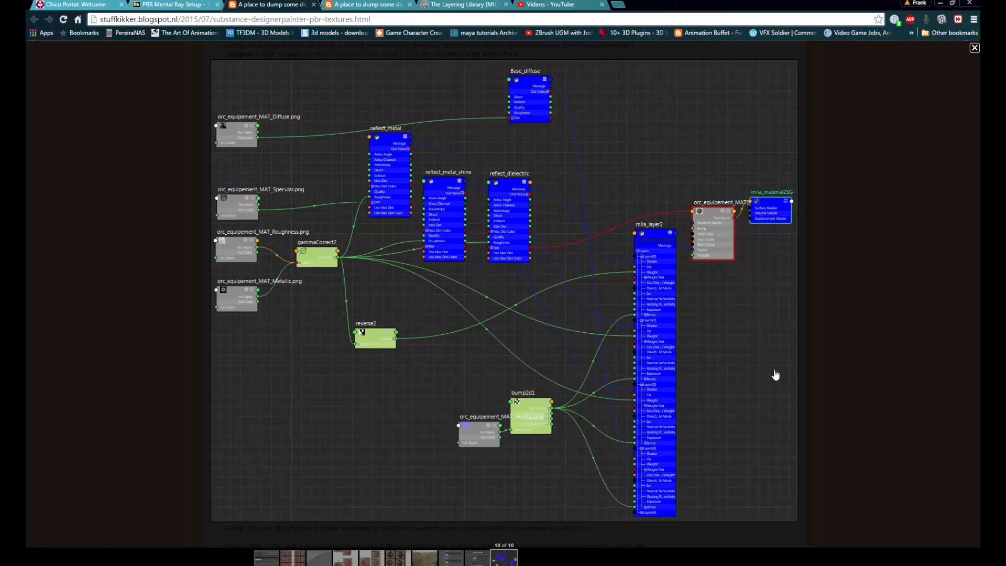
pyautogui.moveTo(836, 364)
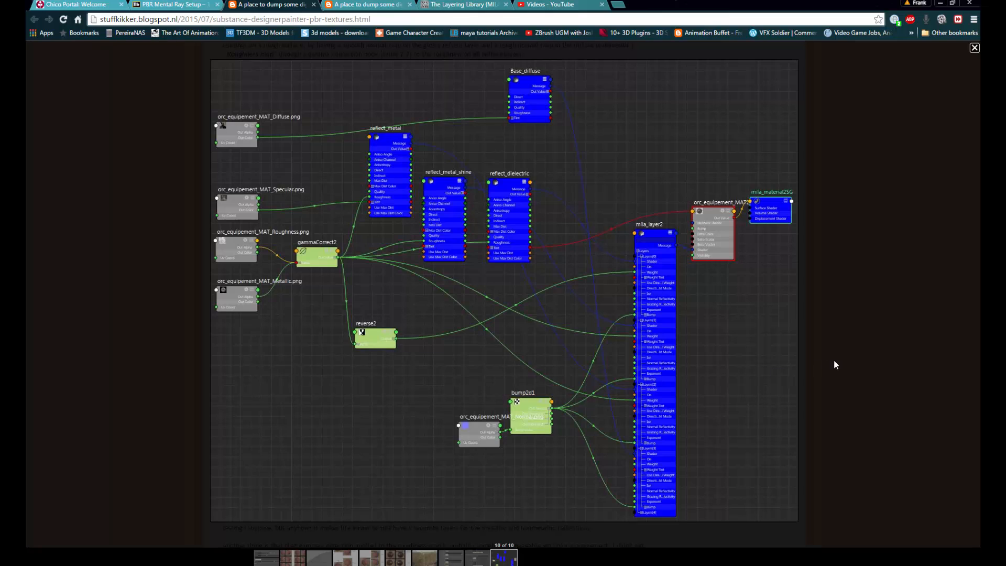
pyautogui.moveTo(837, 364)
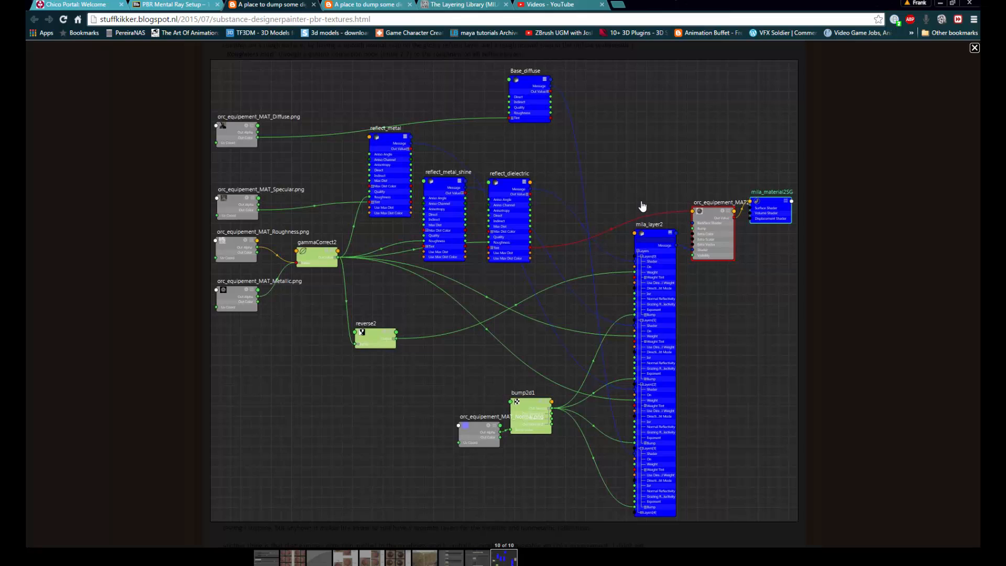
pyautogui.moveTo(629, 306)
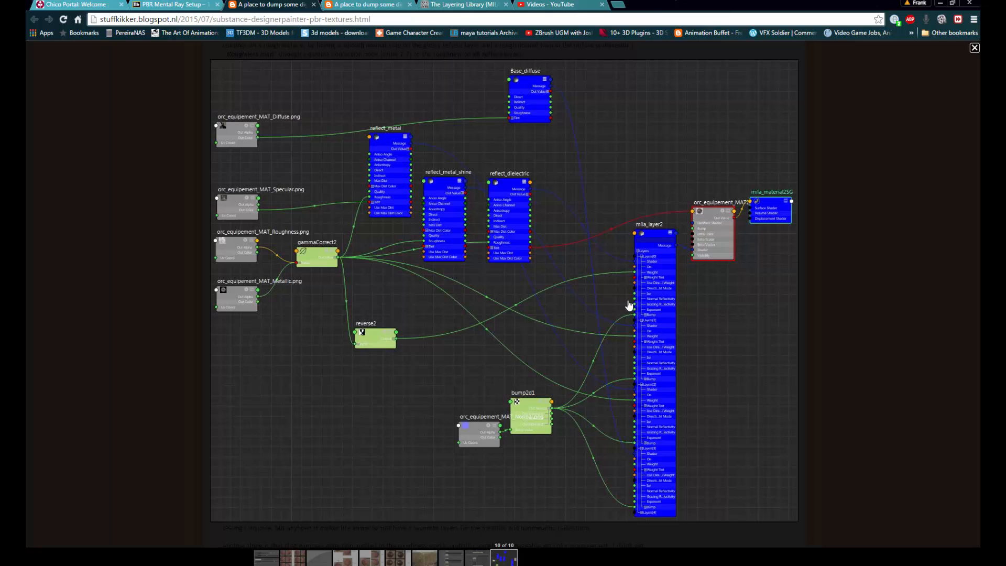
pyautogui.moveTo(543, 249)
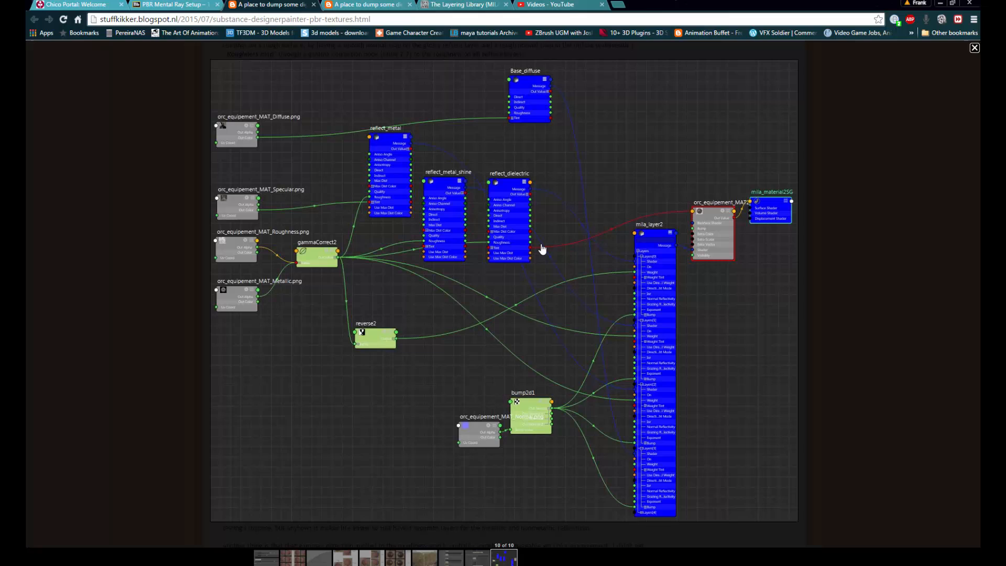
pyautogui.moveTo(560, 249)
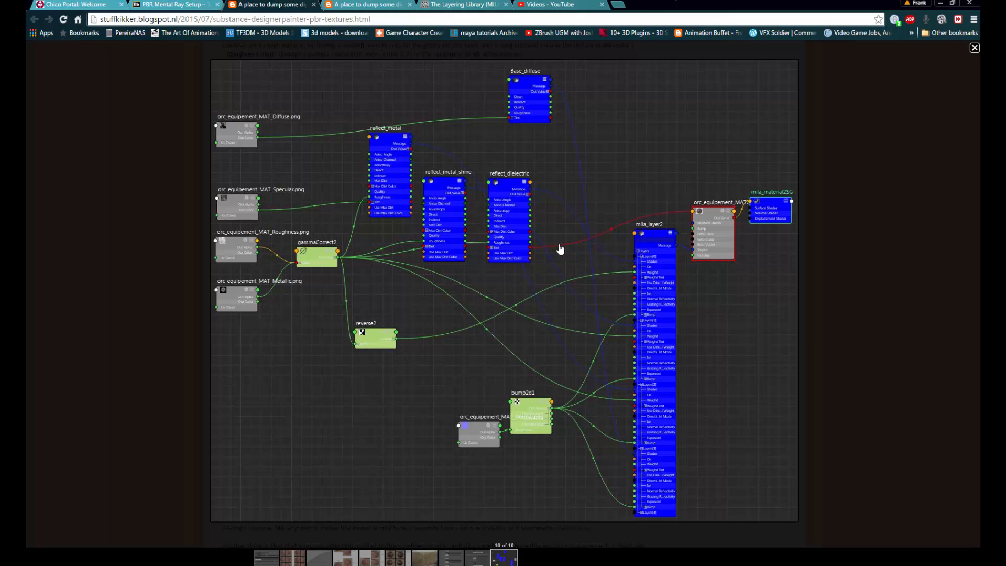
pyautogui.moveTo(567, 266)
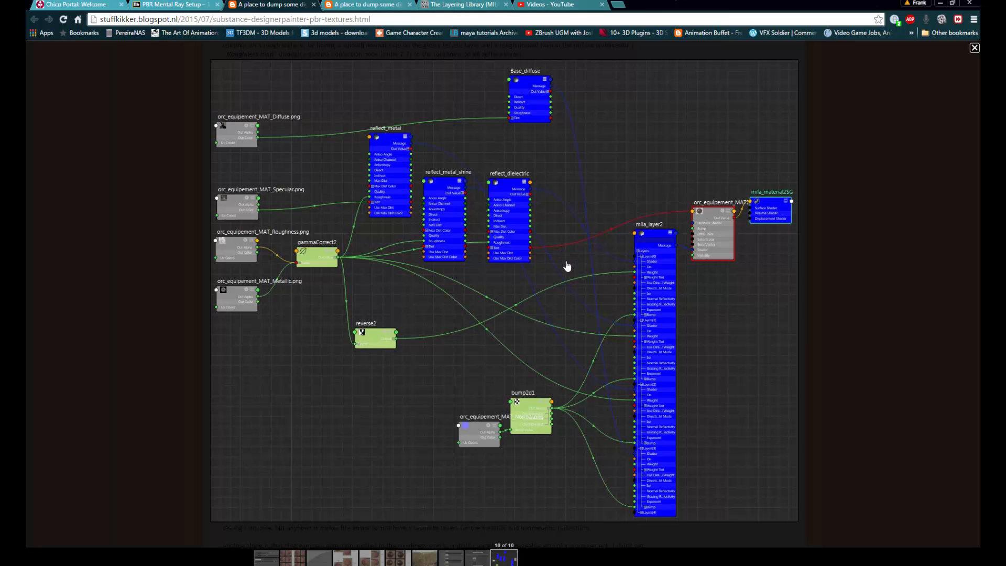
pyautogui.moveTo(303, 282)
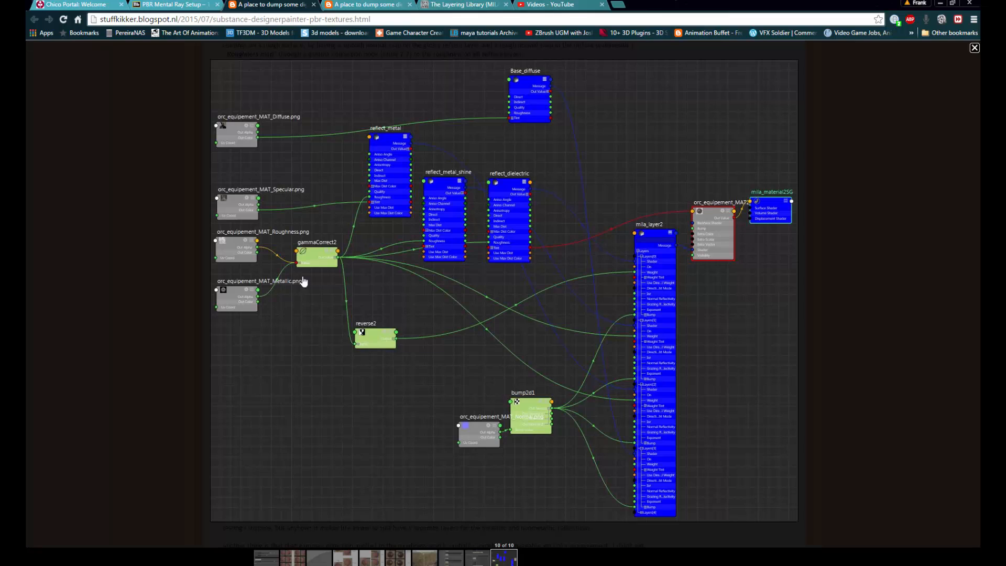
pyautogui.moveTo(666, 251)
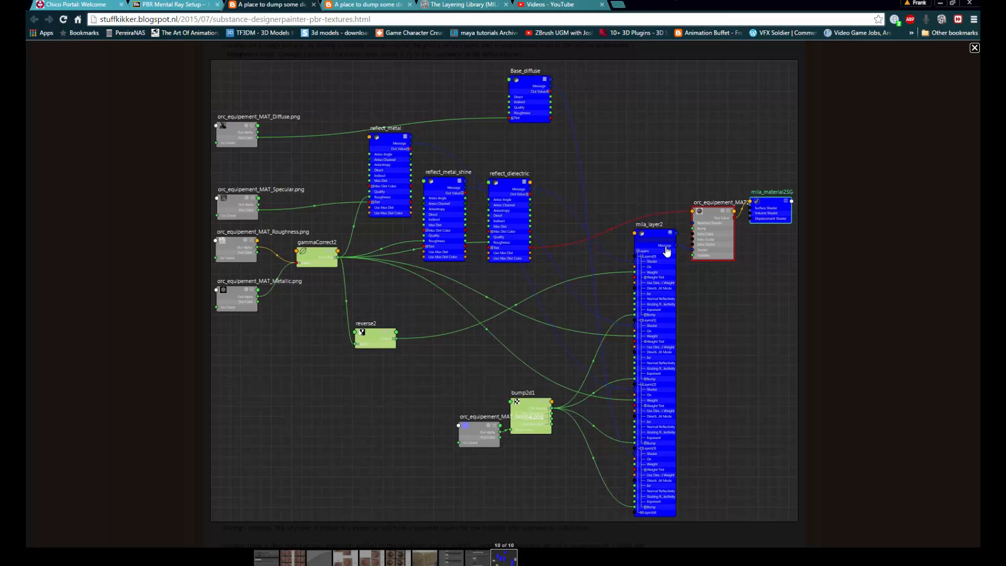
pyautogui.moveTo(487, 152)
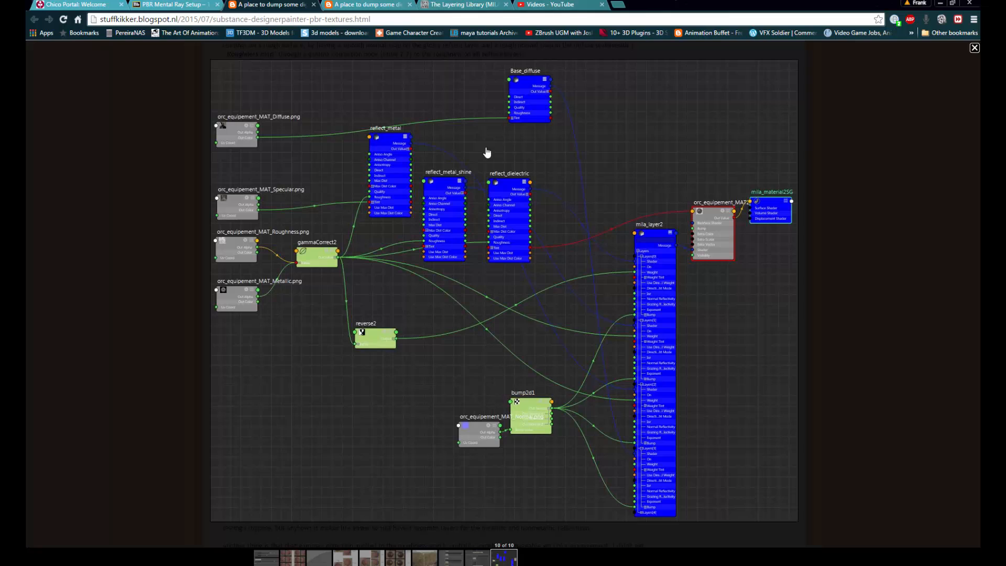
pyautogui.moveTo(353, 189)
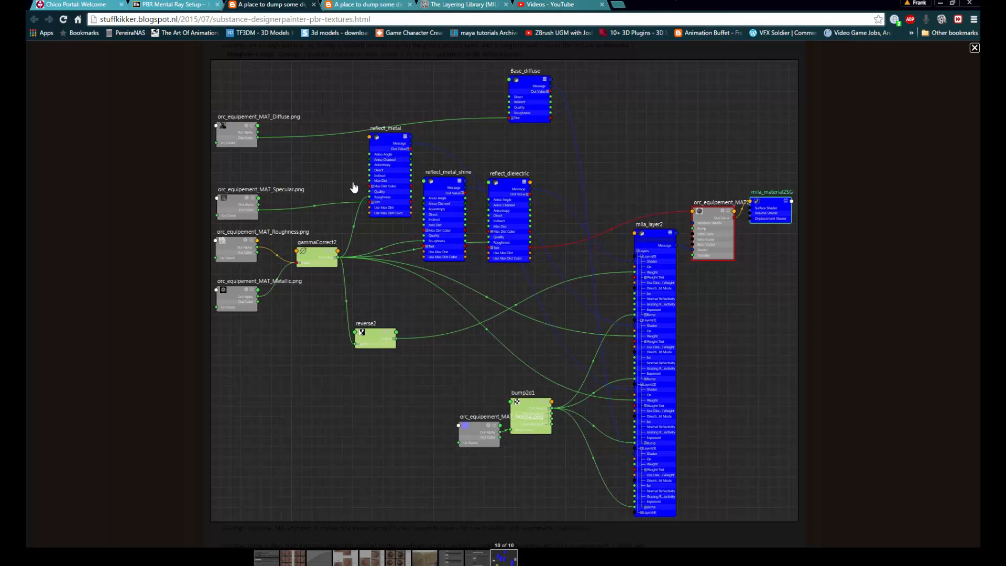
pyautogui.moveTo(827, 321)
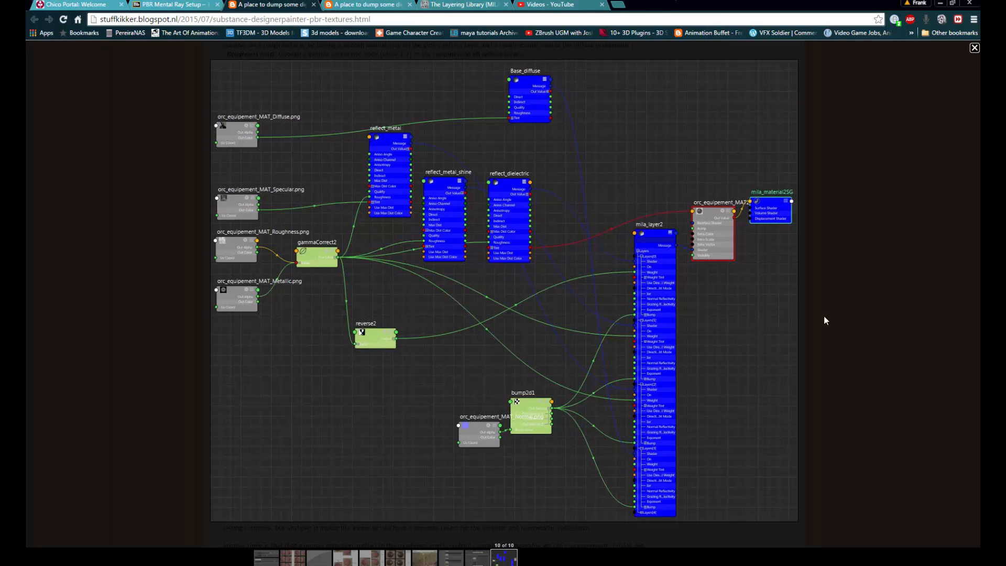
pyautogui.moveTo(795, 244)
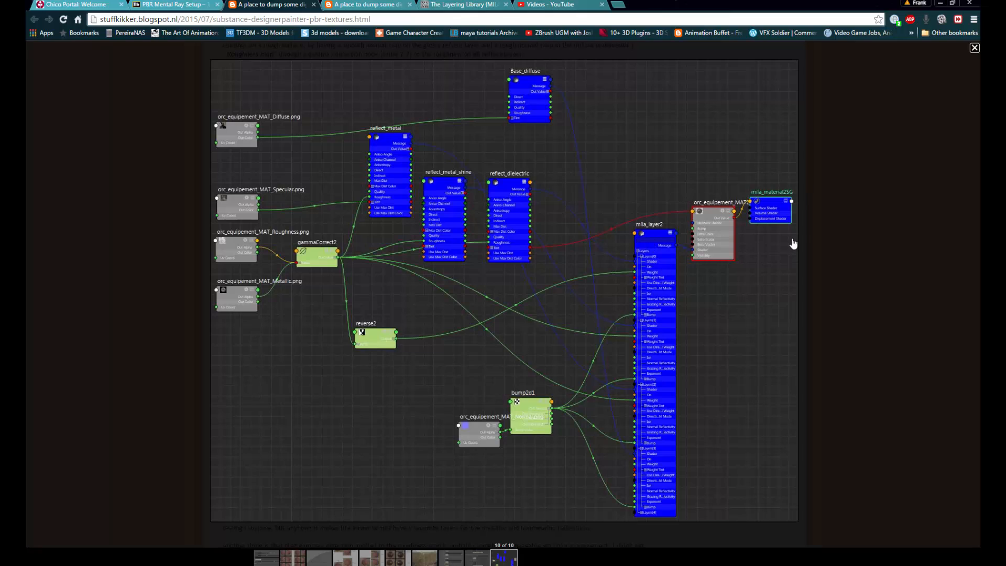
pyautogui.moveTo(834, 270)
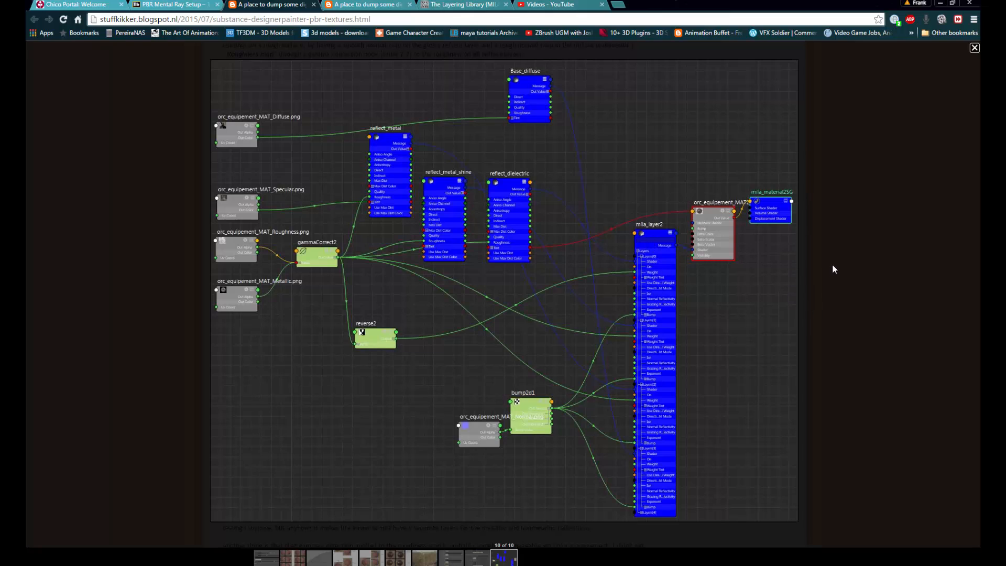
pyautogui.moveTo(840, 269)
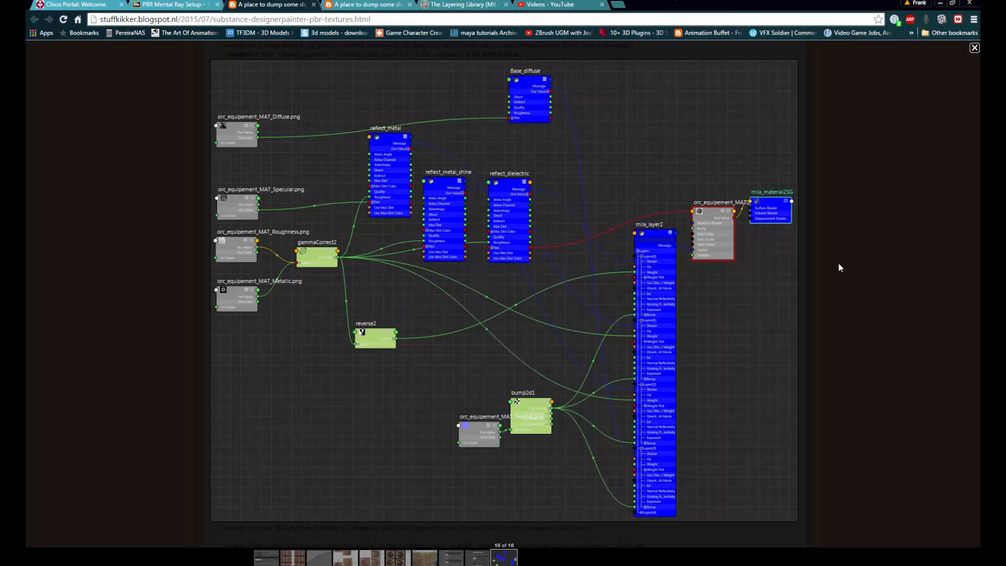
pyautogui.moveTo(975, 52)
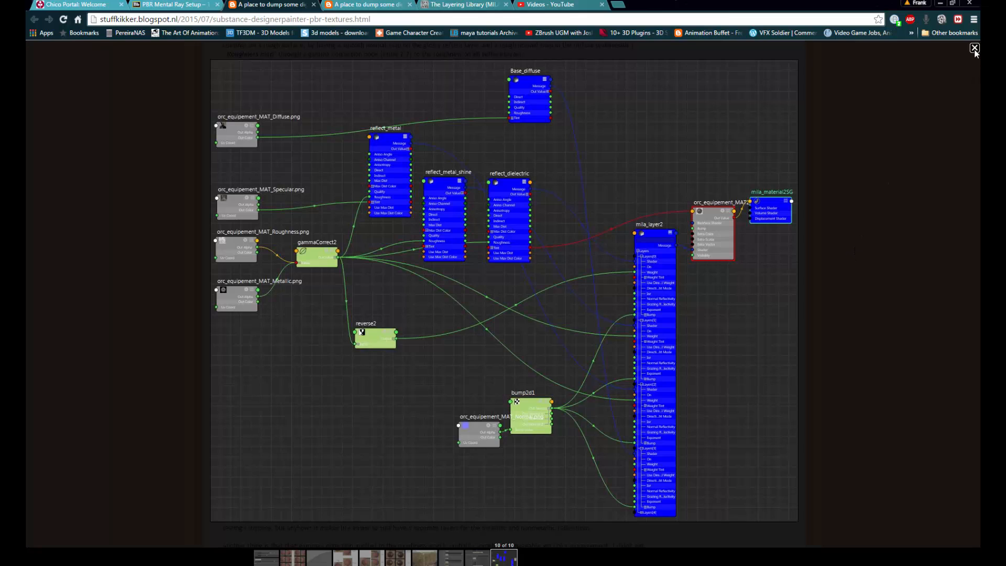
# - Close the enlarged shading network image in the lightbox
pyautogui.click(975, 49)
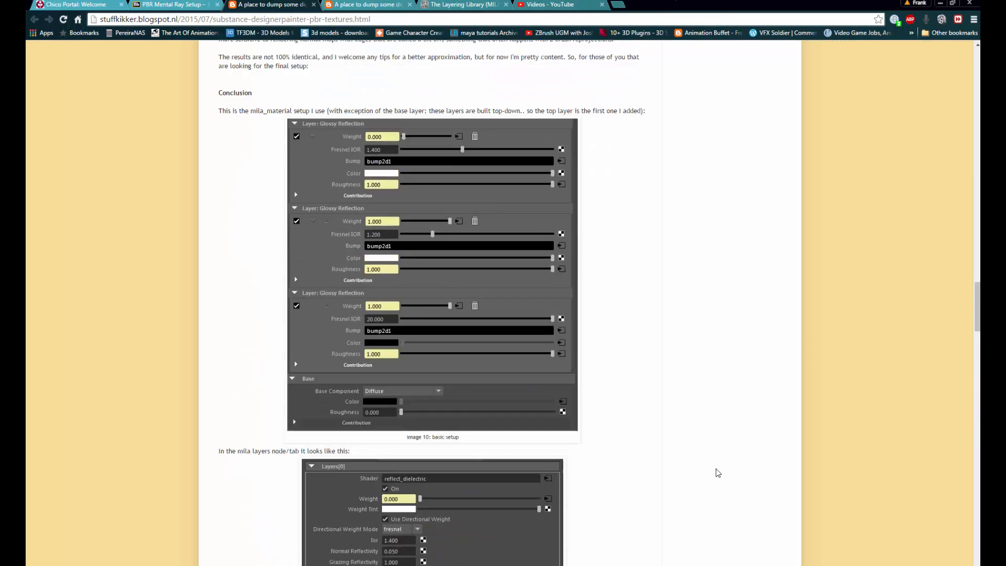
# - Scroll back to the top of the blog post and switch to the PBR Mental Ray Setup tab
pyautogui.scroll(3)
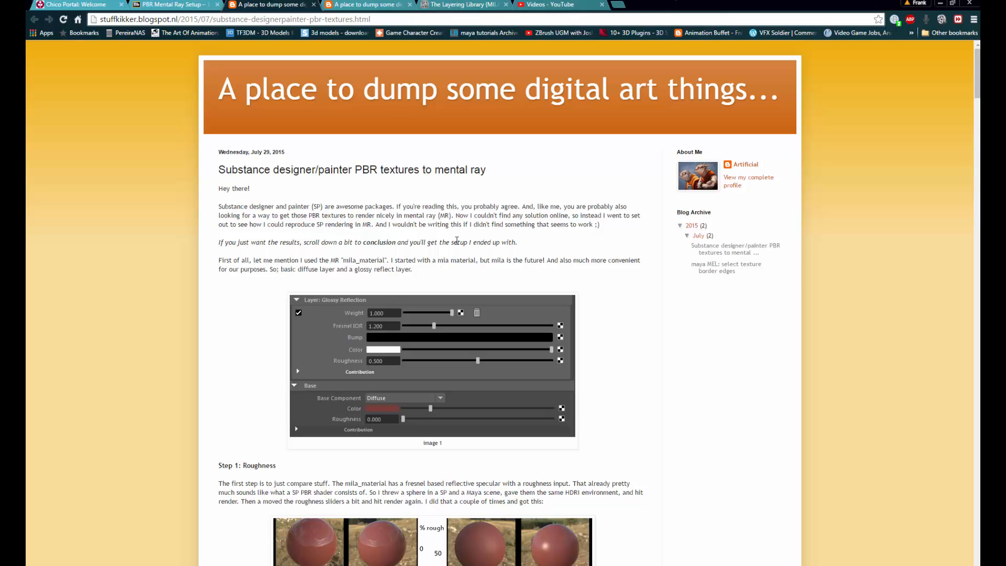
pyautogui.moveTo(503, 237)
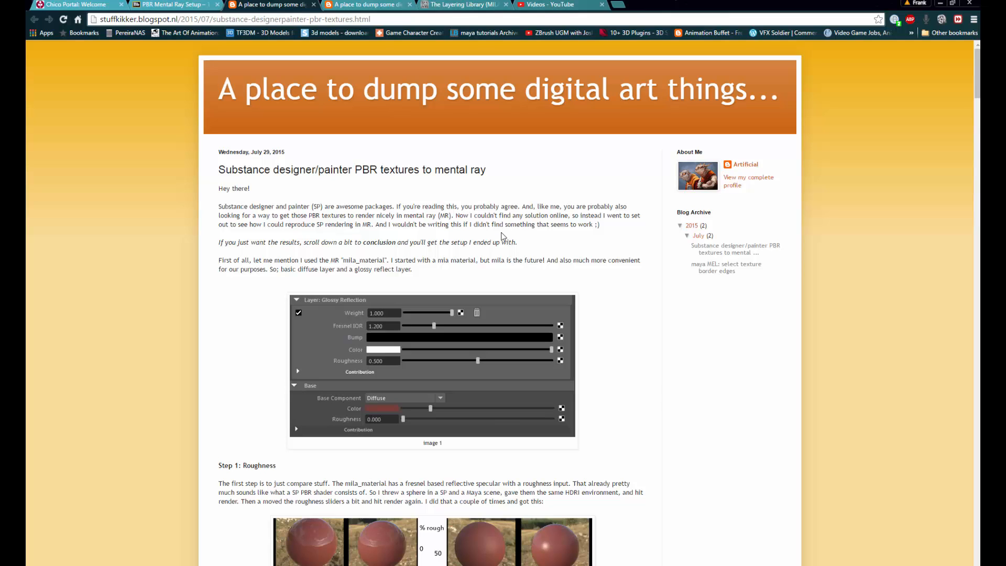
pyautogui.moveTo(495, 227)
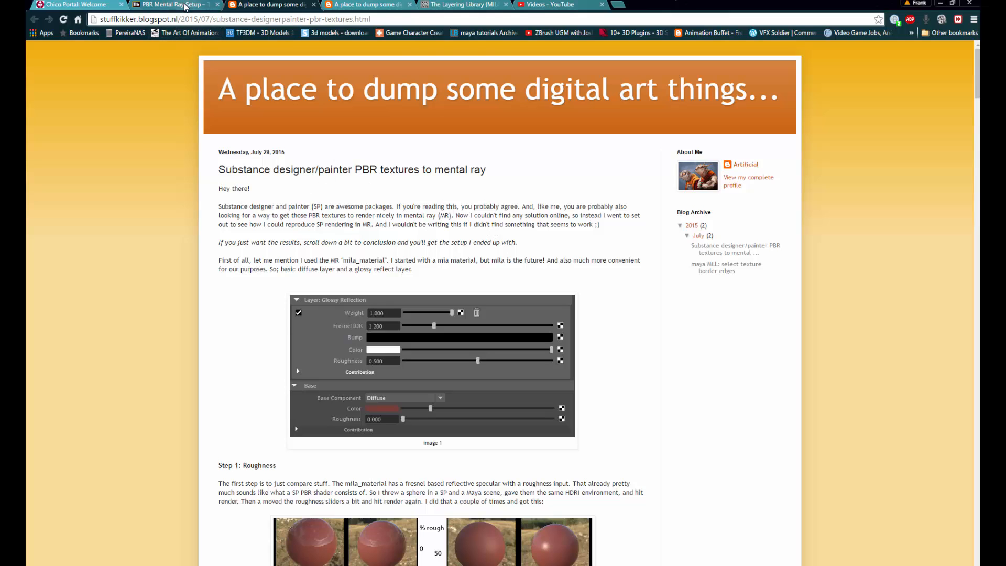
pyautogui.click(174, 4)
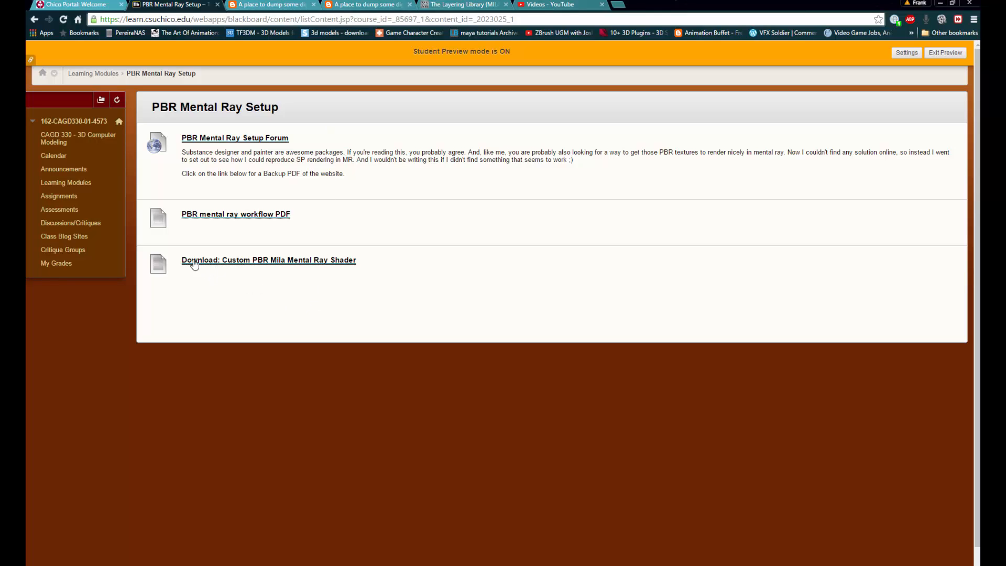
pyautogui.moveTo(271, 268)
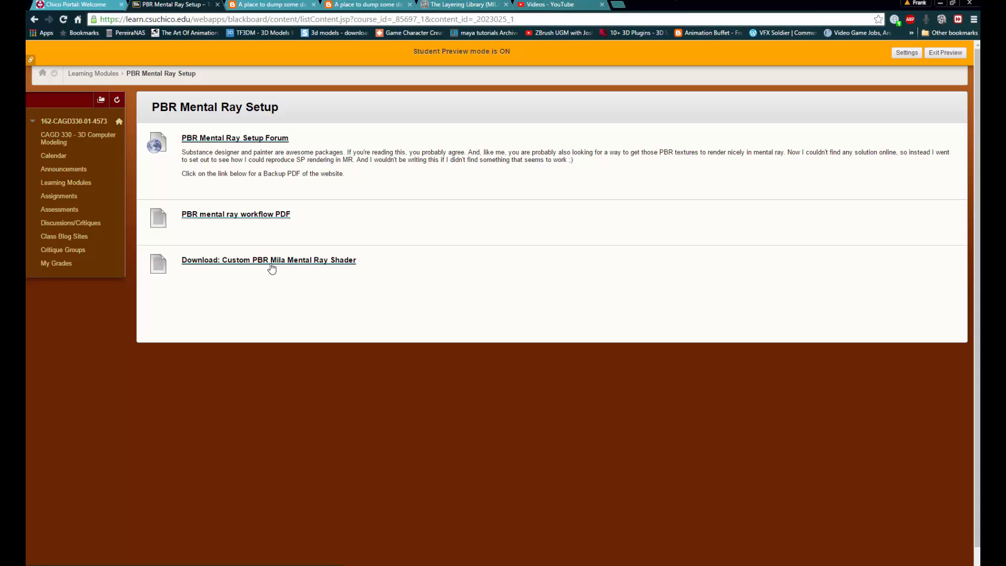
pyautogui.moveTo(322, 267)
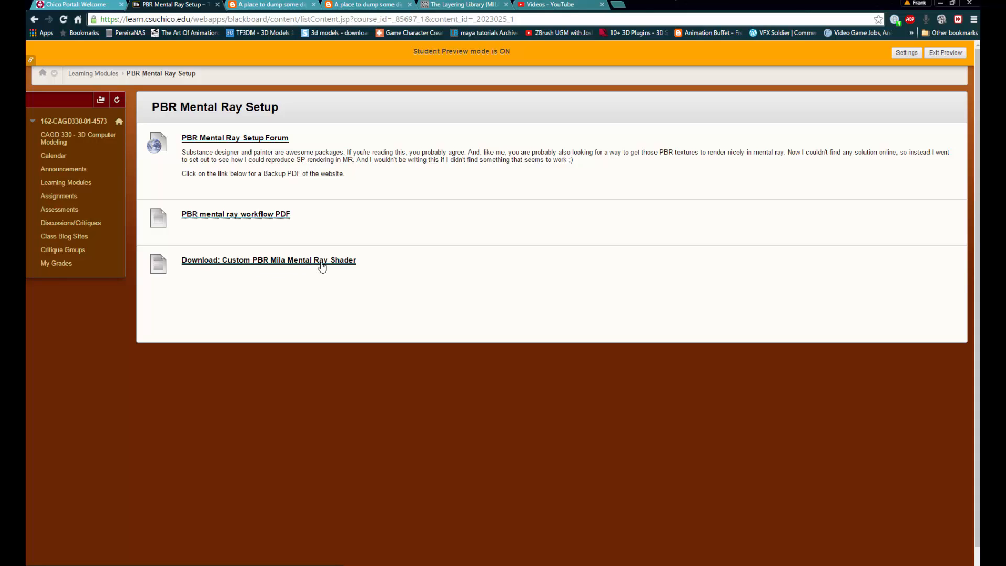
# - Start downloading the Custom PBR Mila Mental Ray Shader from the Blackboard module page
pyautogui.click(269, 260)
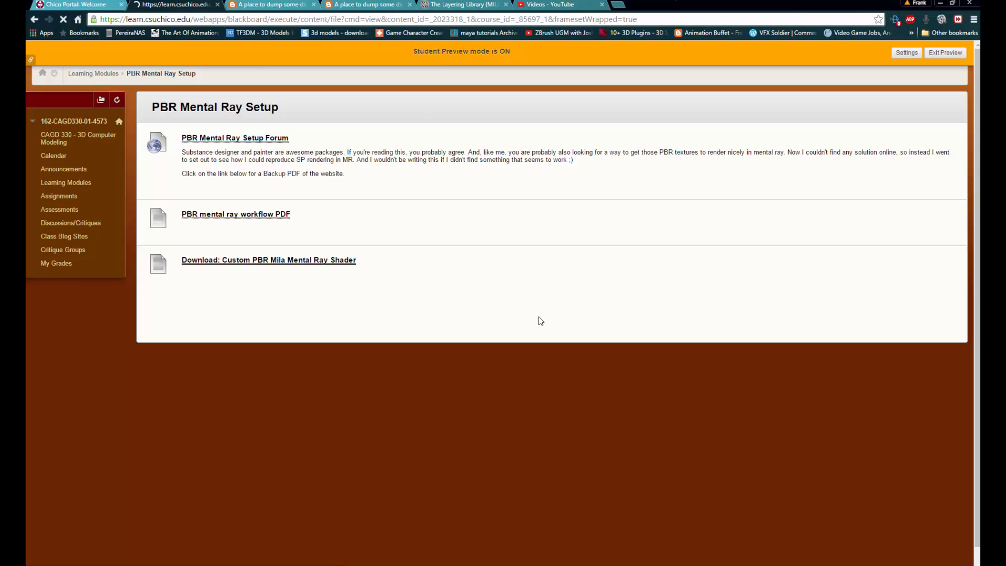
pyautogui.click(269, 260)
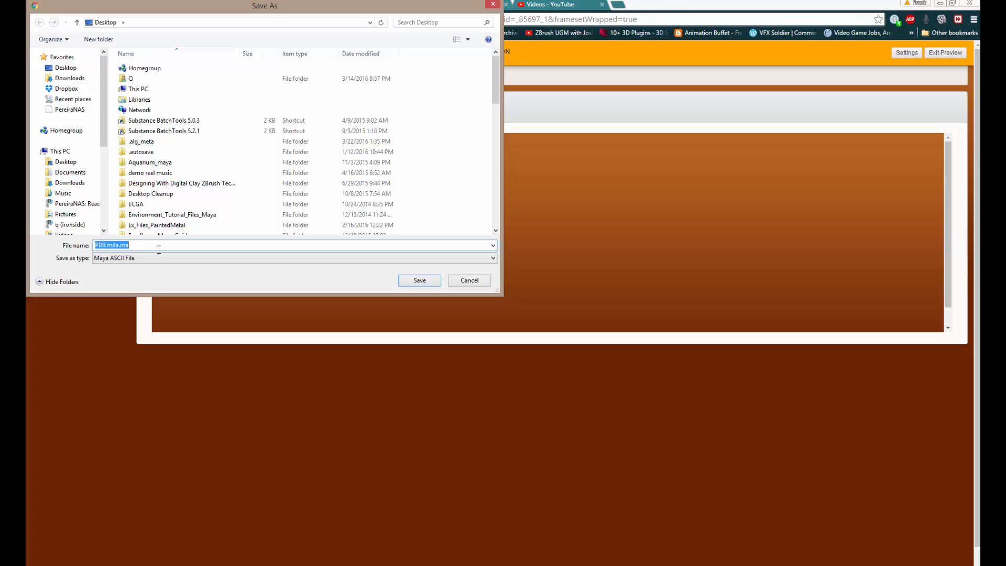
# - Point the PBR mila.ma download to G:\CAGD\330\Sci-Fi Crate Demo\scenes
pyautogui.click(181, 183)
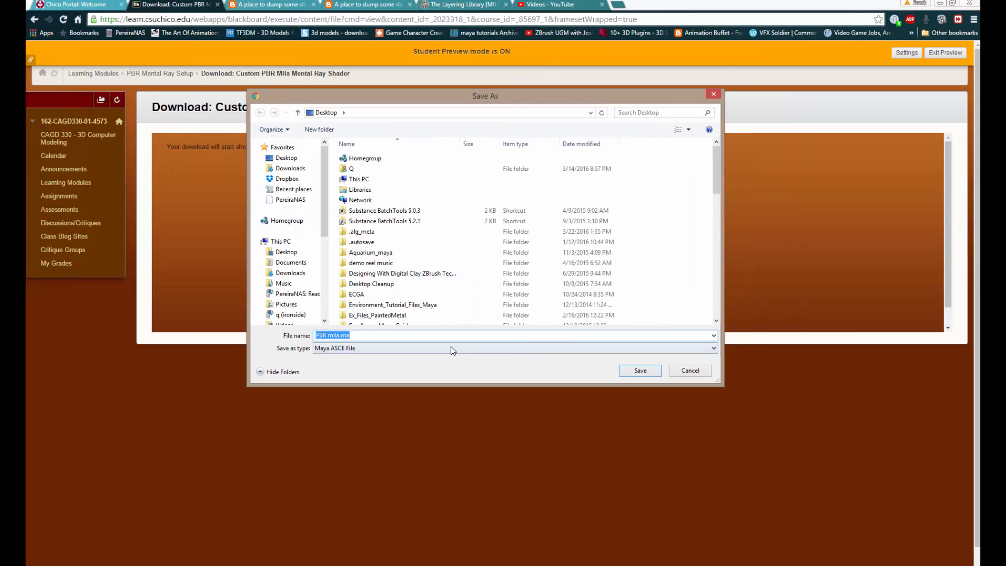
pyautogui.click(357, 294)
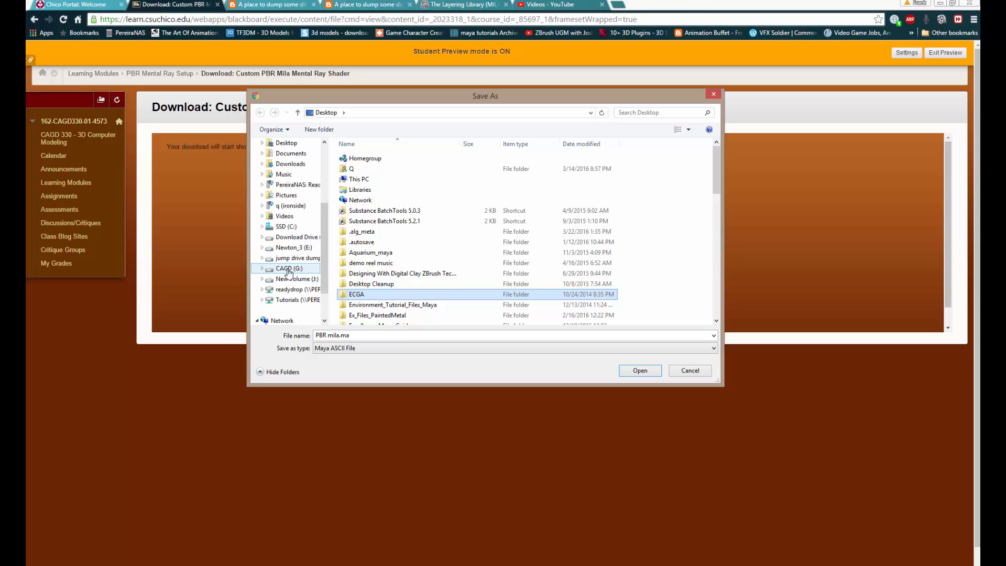
pyautogui.doubleClick(288, 269)
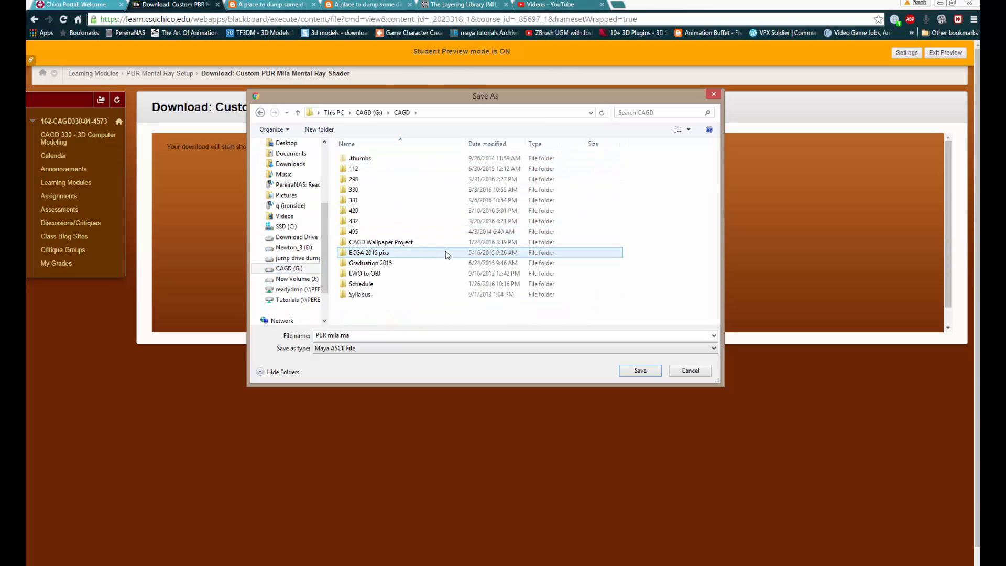
pyautogui.doubleClick(353, 189)
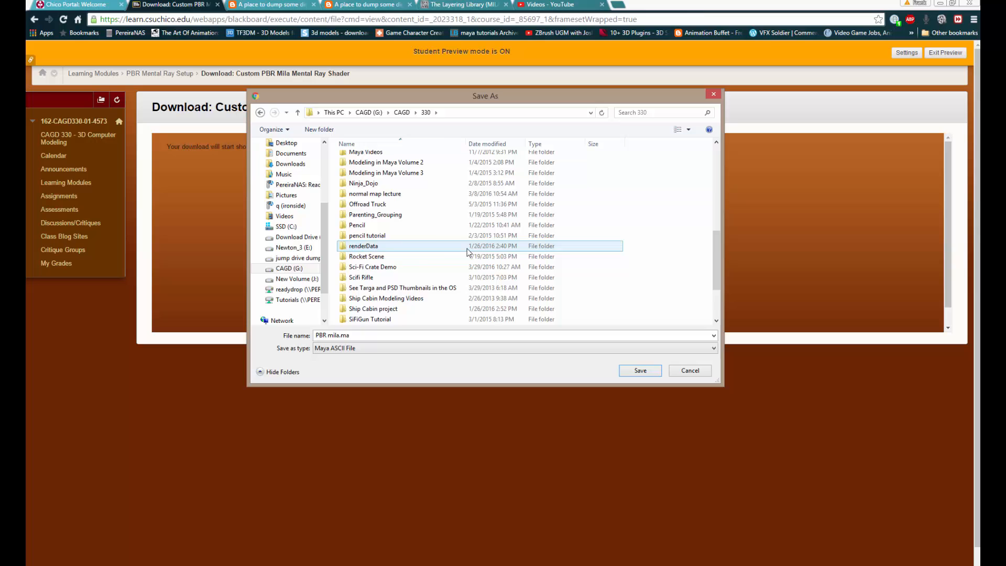
pyautogui.scroll(-3)
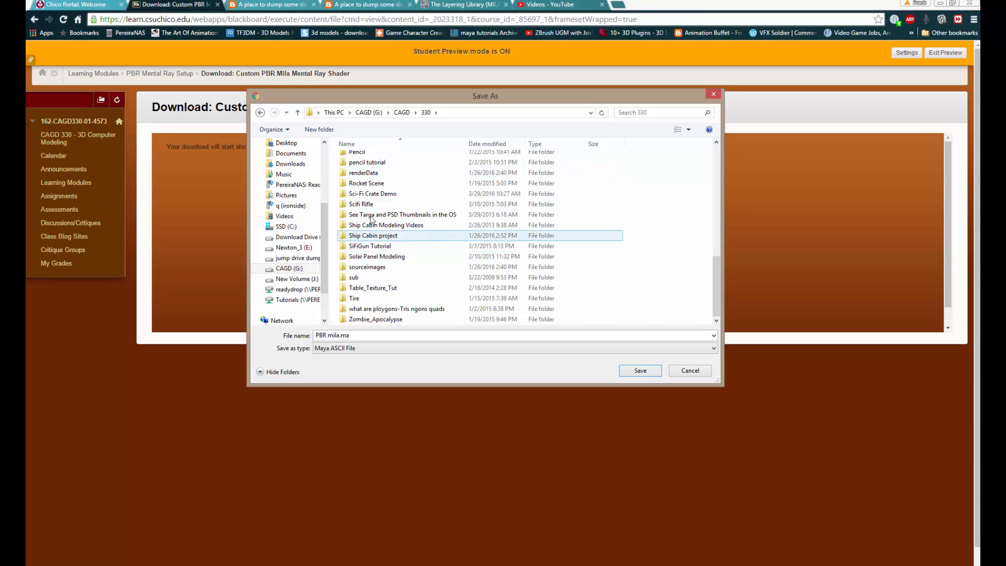
pyautogui.doubleClick(373, 193)
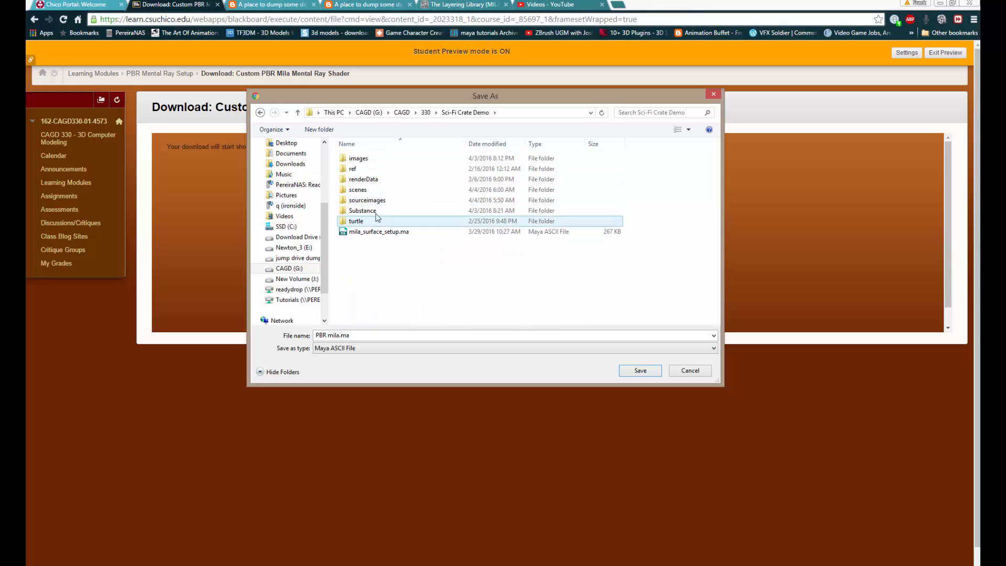
pyautogui.doubleClick(358, 189)
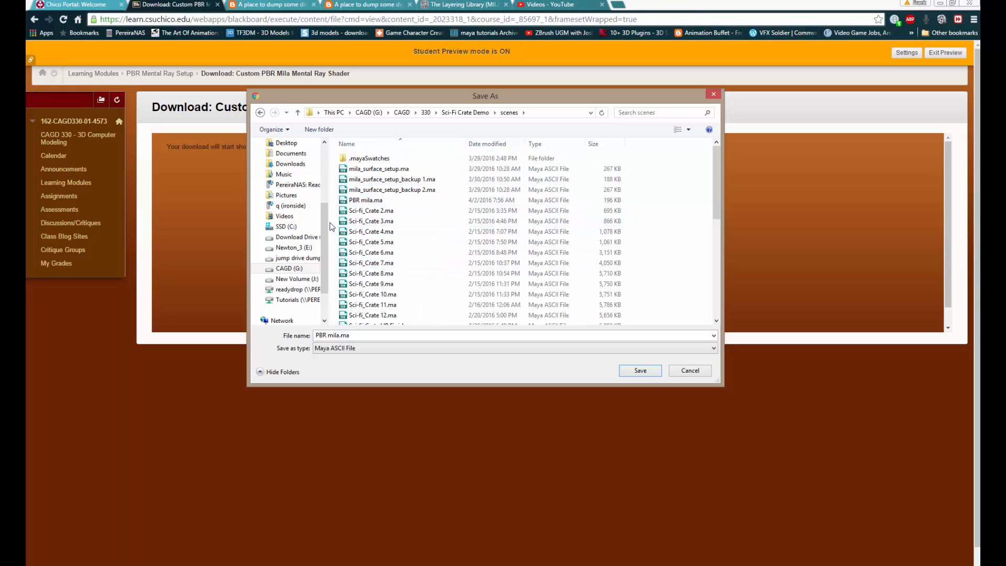
pyautogui.moveTo(650, 441)
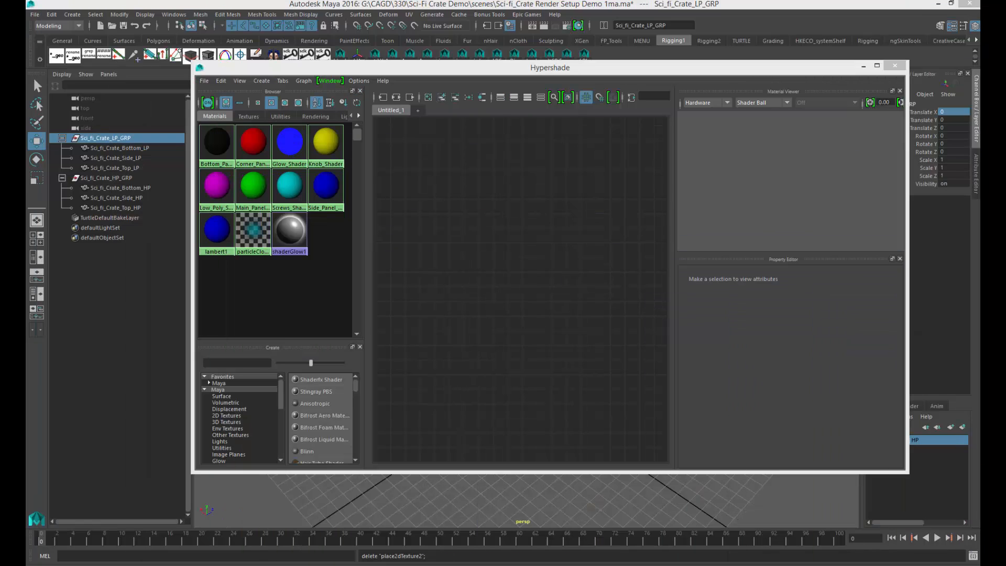
pyautogui.moveTo(585, 109)
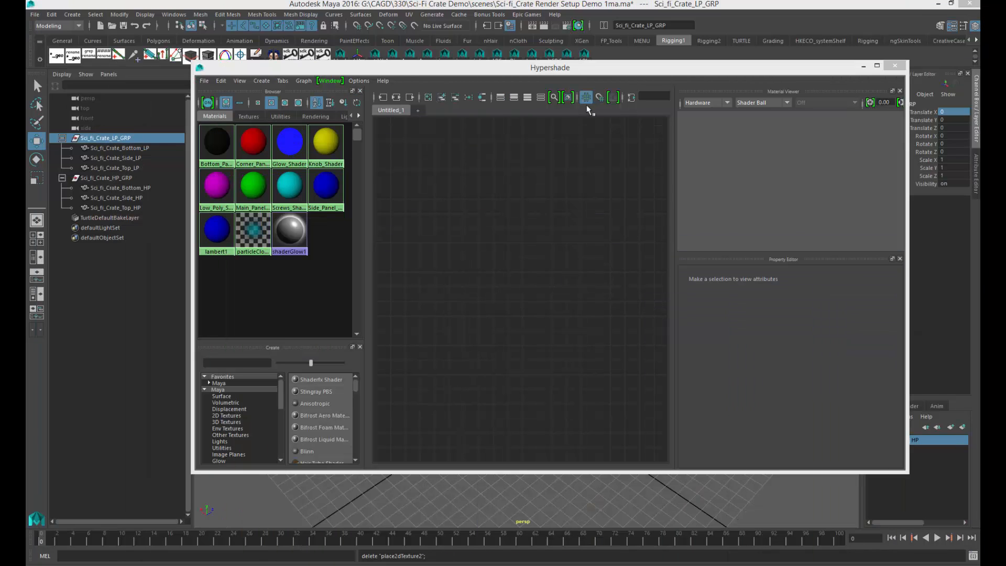